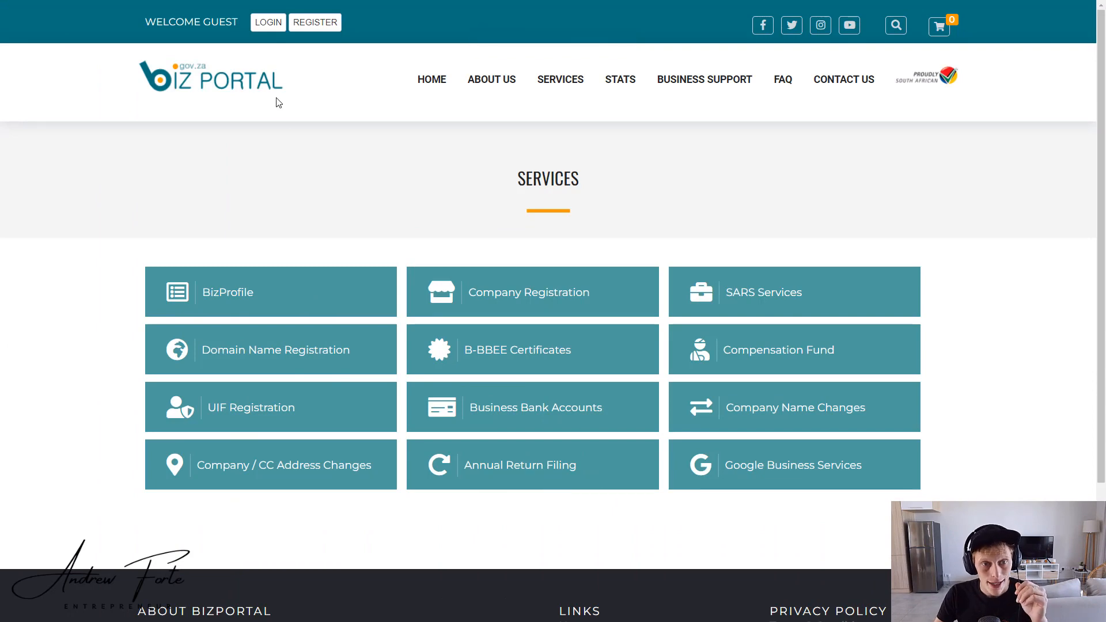
mouse_move(279, 73)
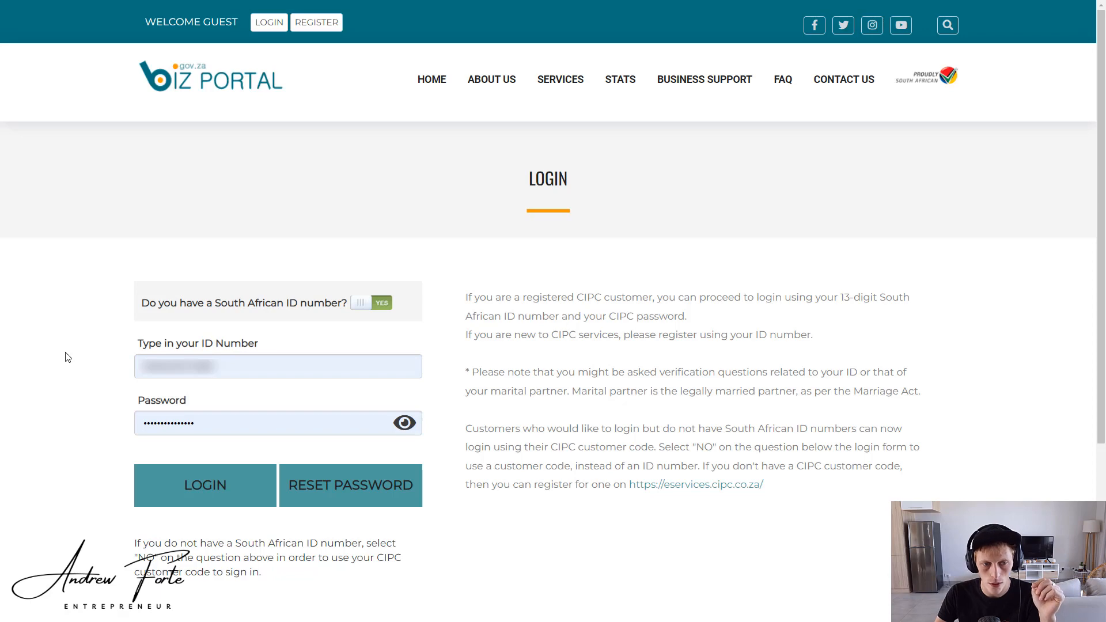
mouse_move(101, 440)
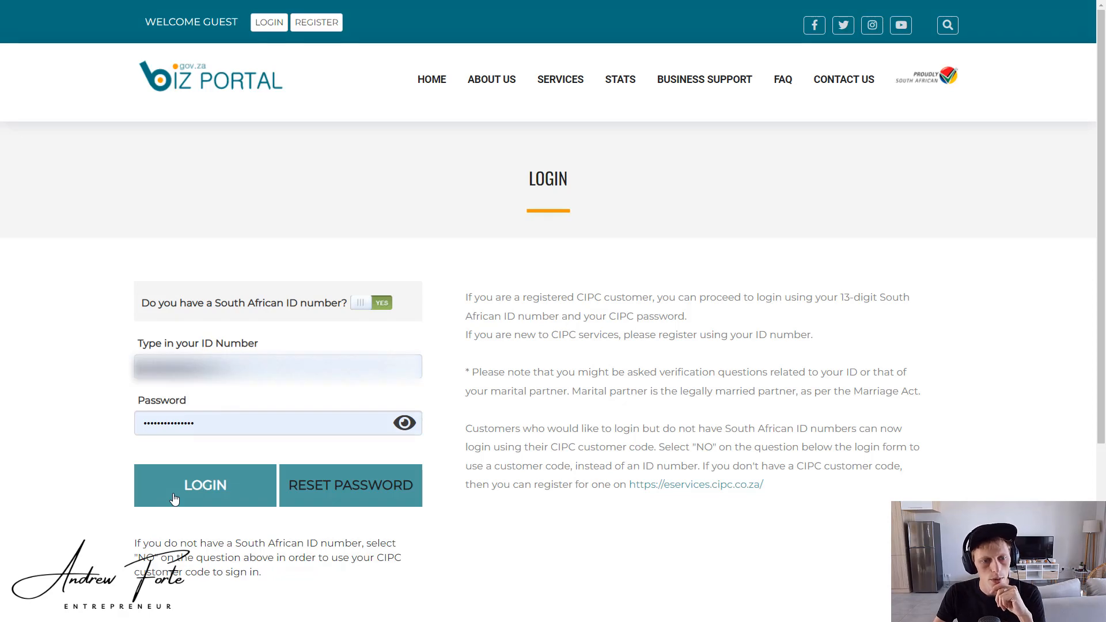
Sign in to the BizPortal profile and go to the Services page.
click(205, 485)
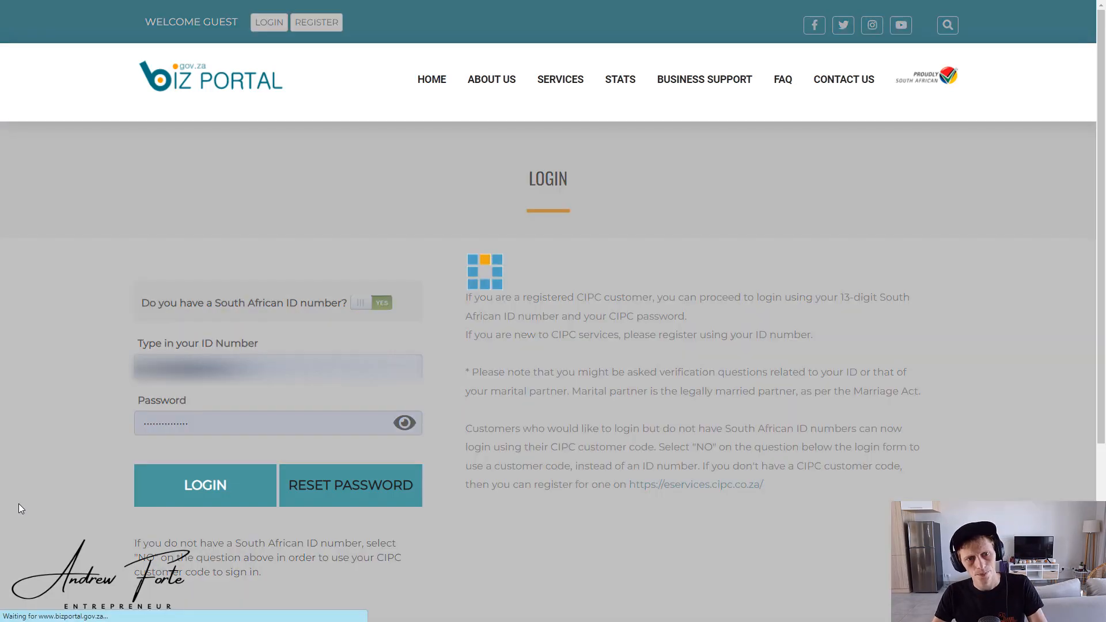
click(204, 485)
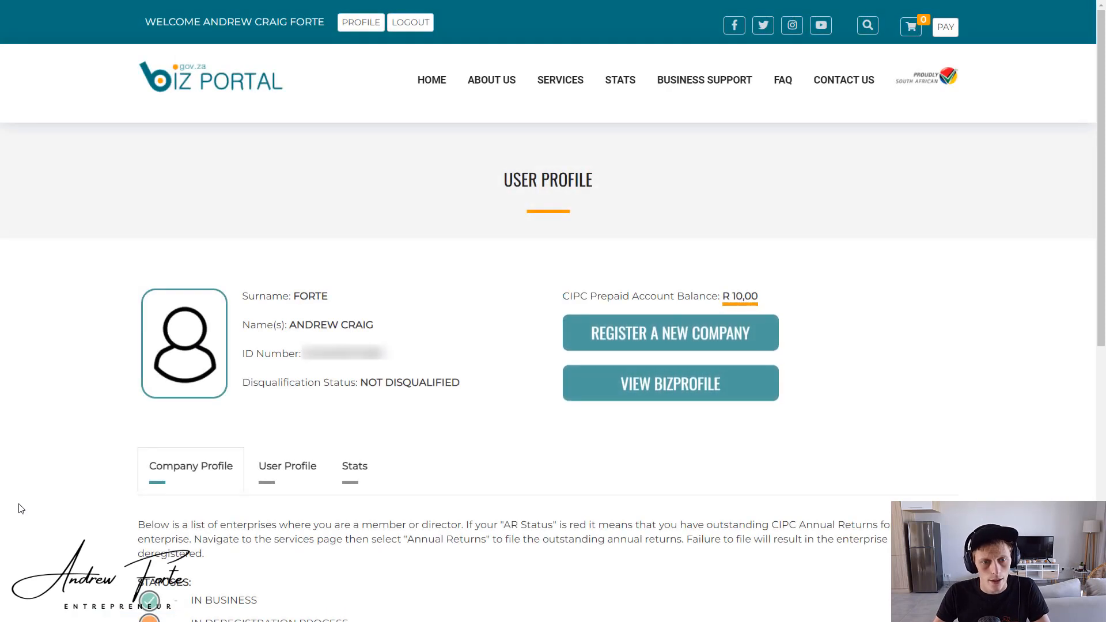
mouse_move(485, 581)
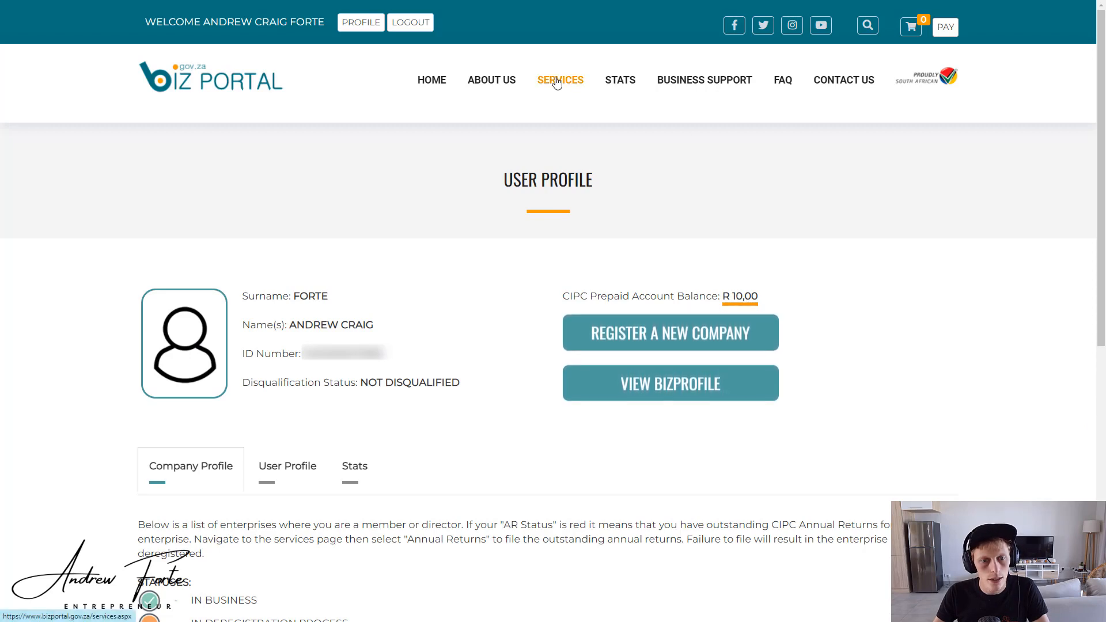
click(559, 79)
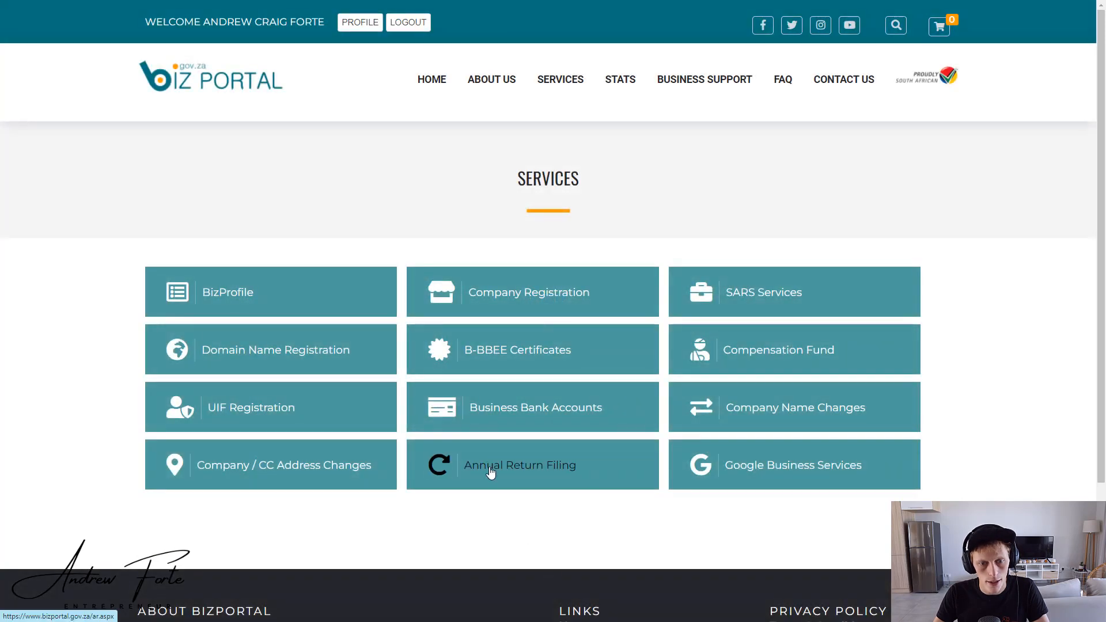
Open Annual Return Filing and view the company and close corporation fee tables.
click(519, 465)
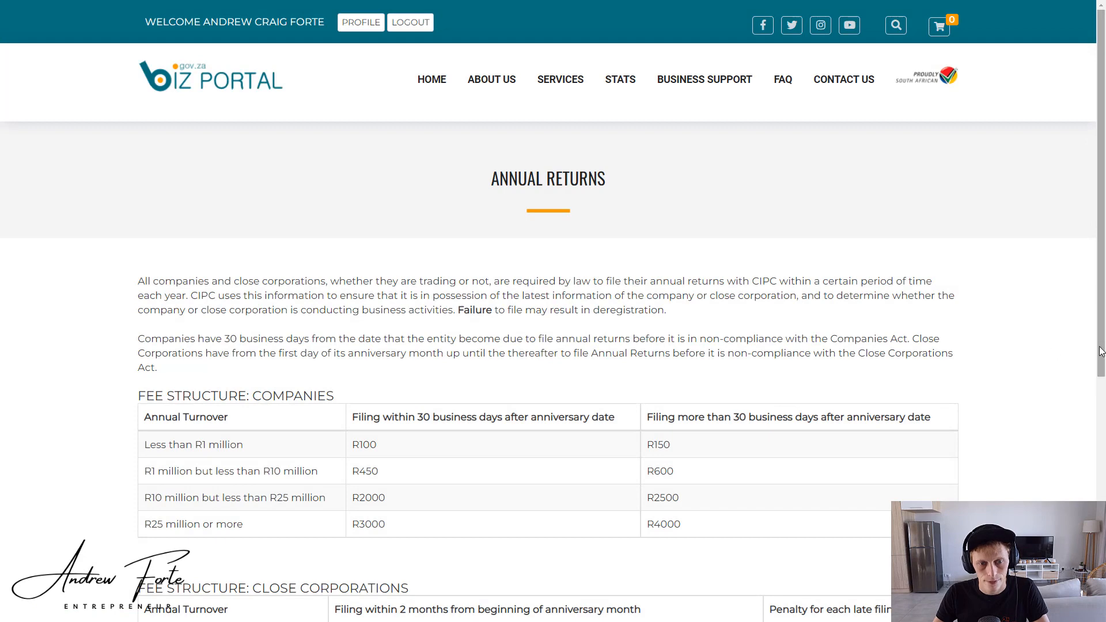
scroll(down, 3)
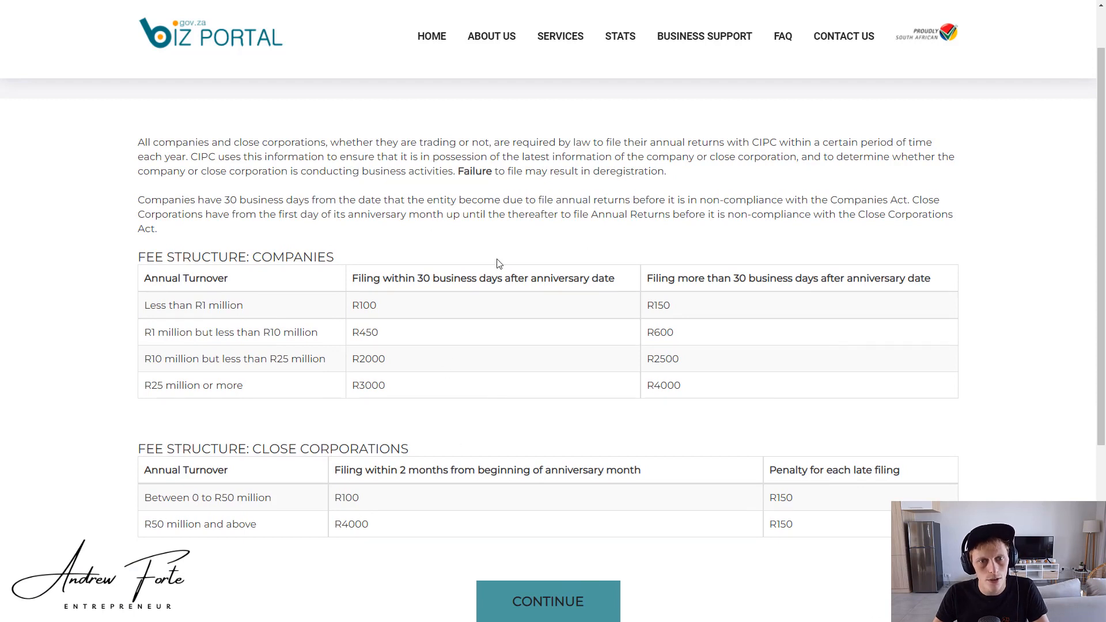
mouse_move(473, 305)
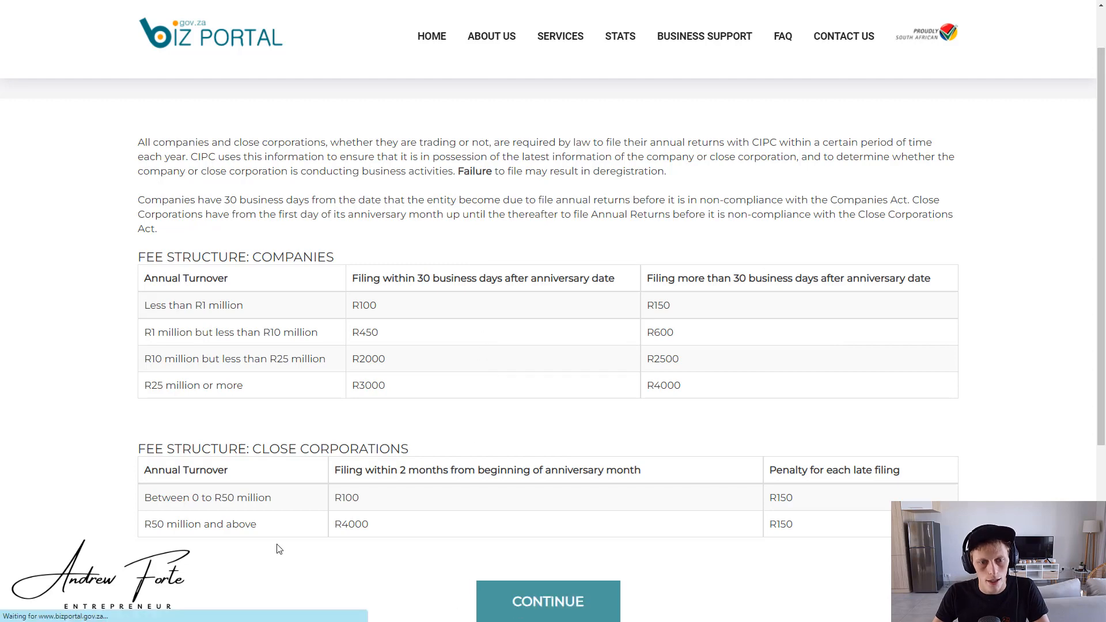
Continue to the enterprise list and file for the second non-compliant enterprise.
click(548, 600)
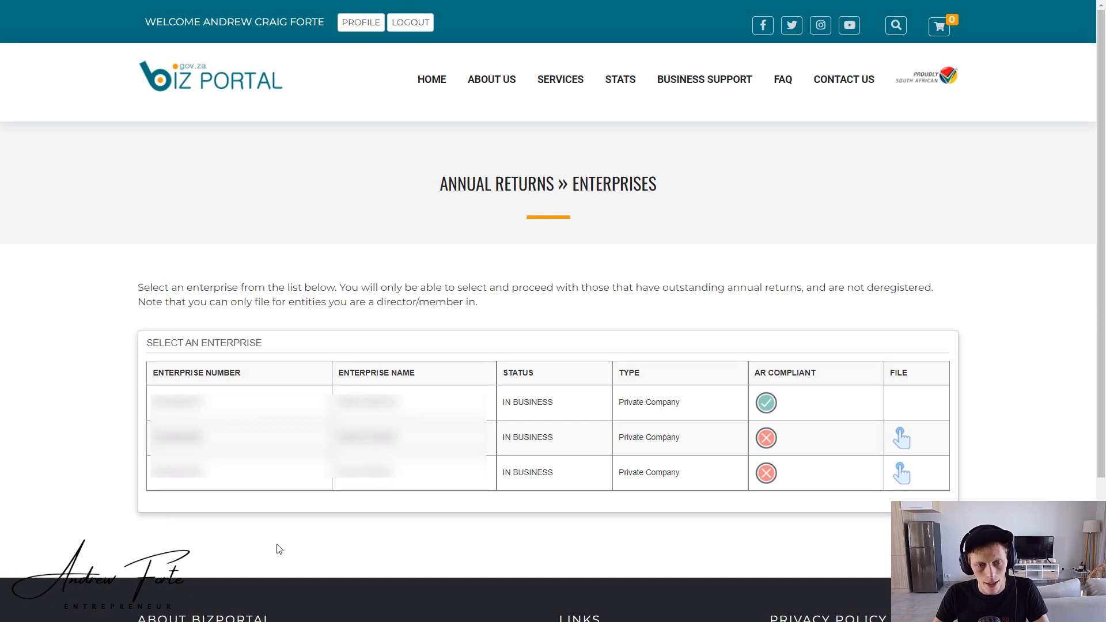
mouse_move(531, 572)
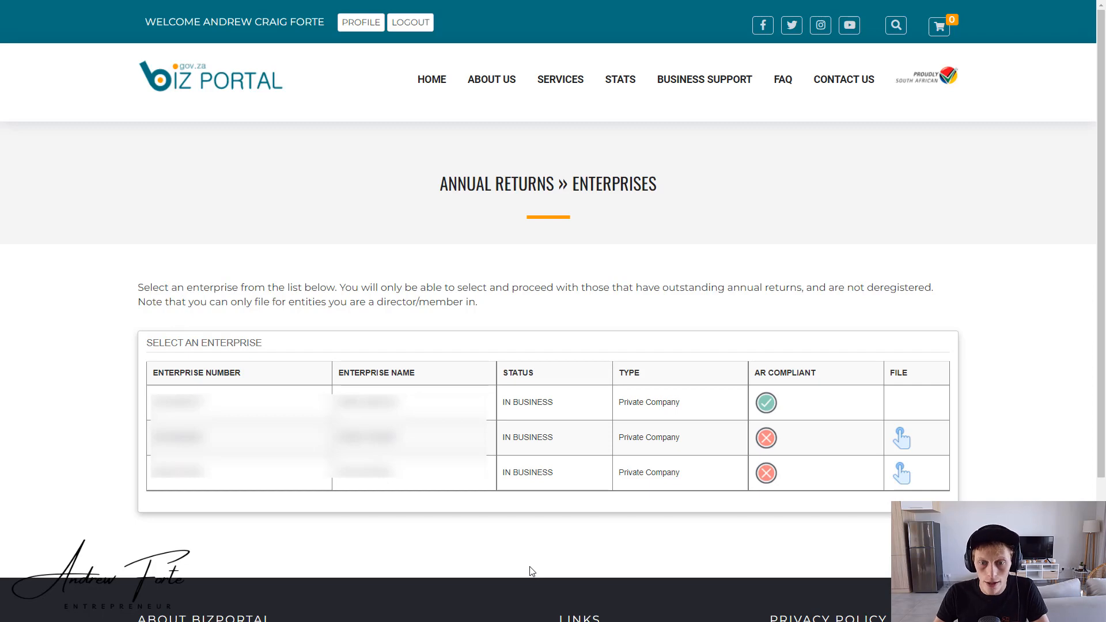
mouse_move(754, 562)
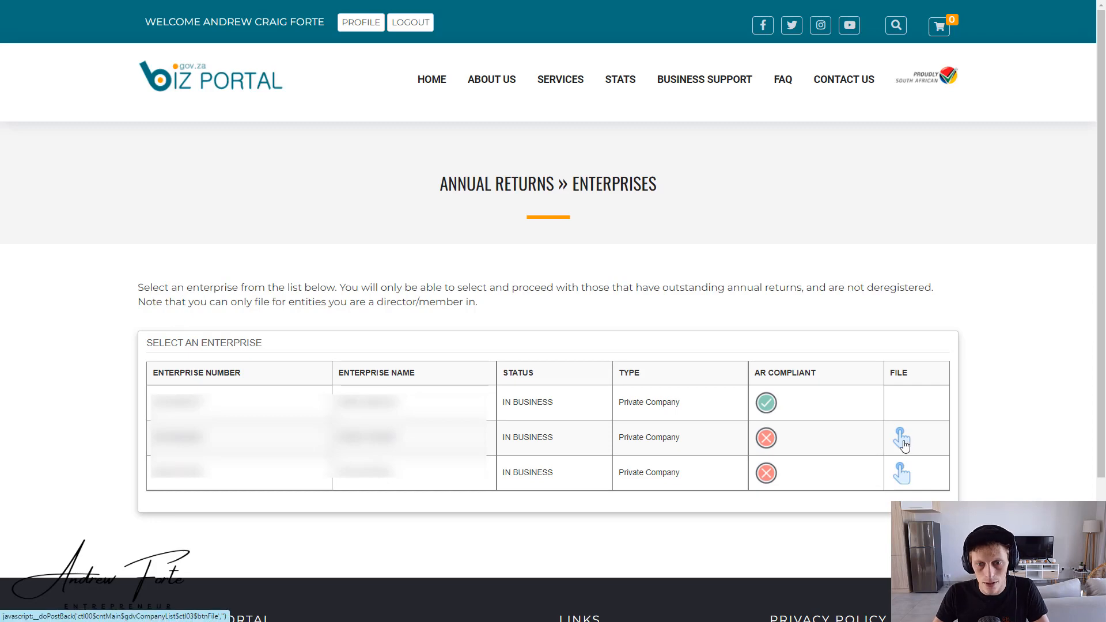
click(901, 437)
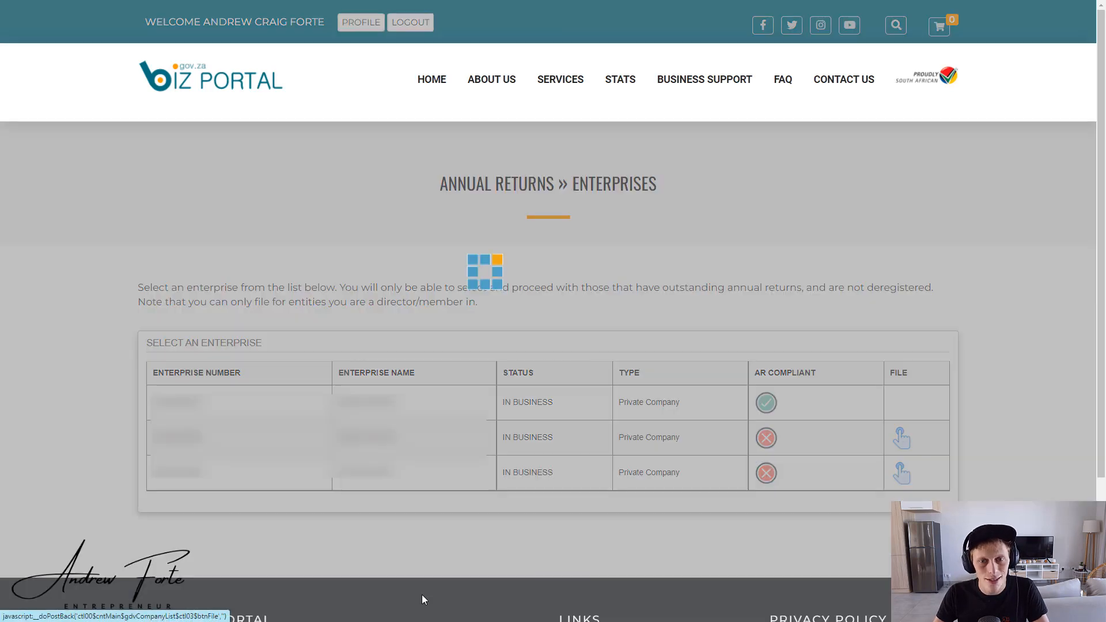
click(901, 437)
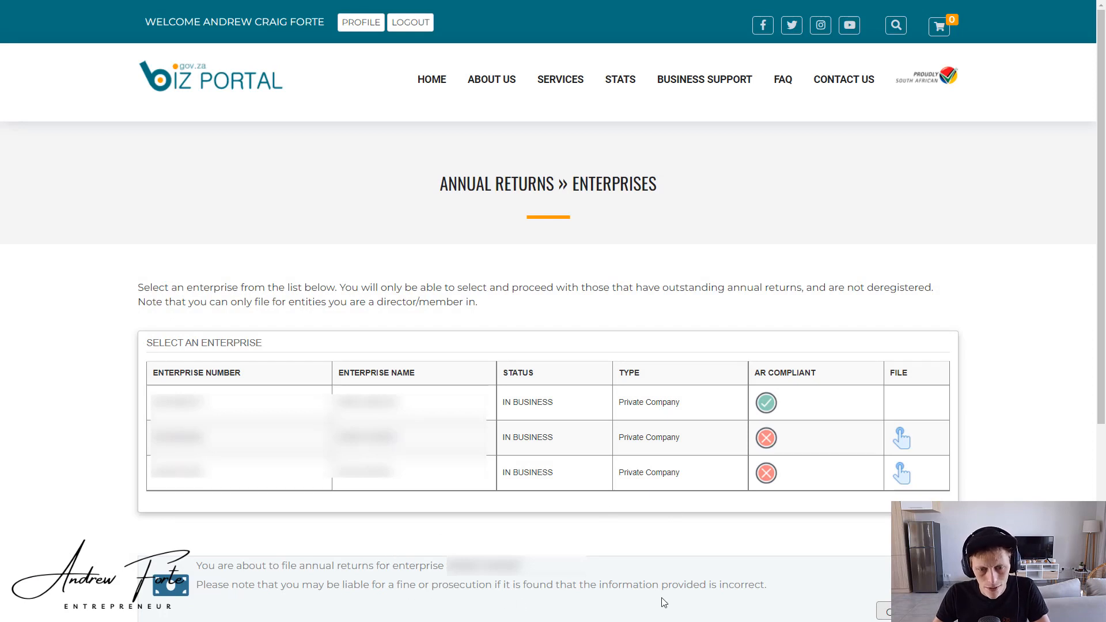
mouse_move(547, 601)
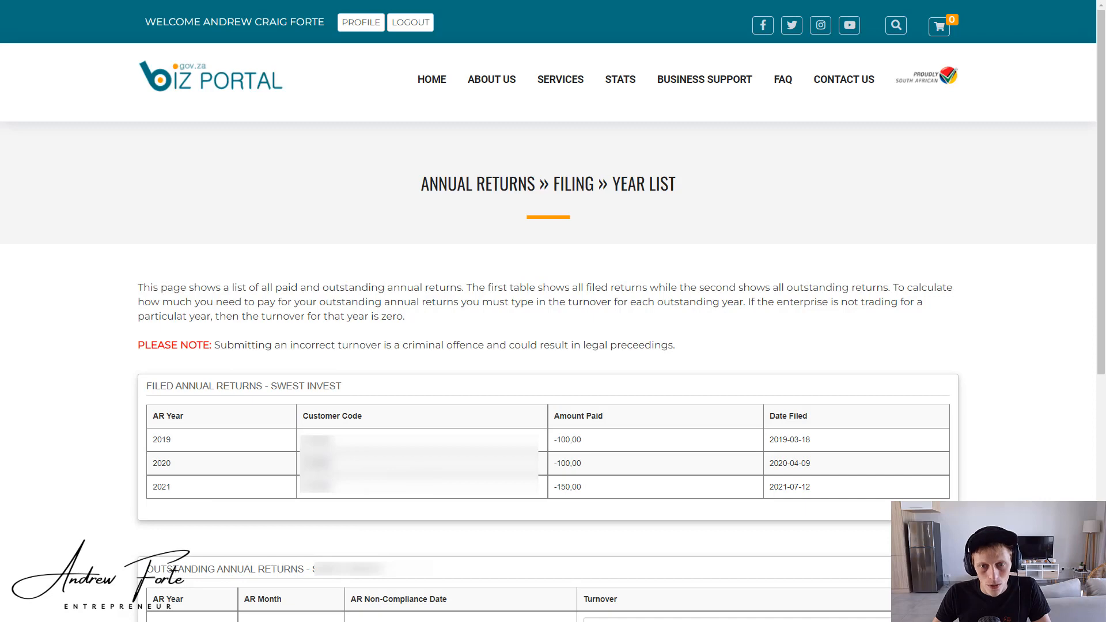
mouse_move(395, 503)
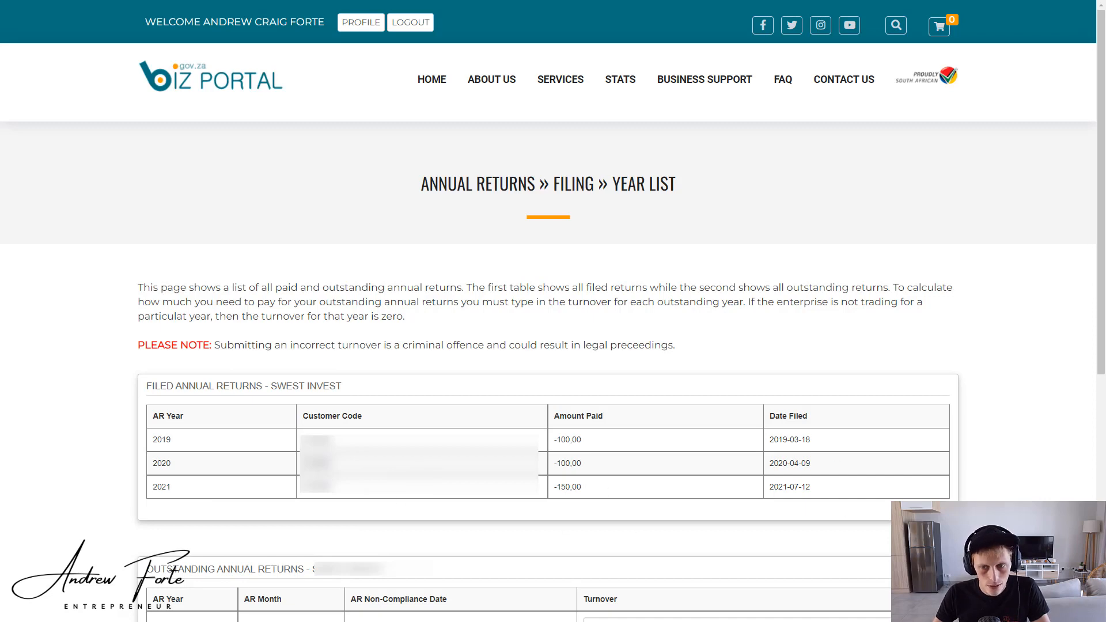
Calculate the 2022 return fee, giving R 100,00 due with no penalty.
scroll(down, 3)
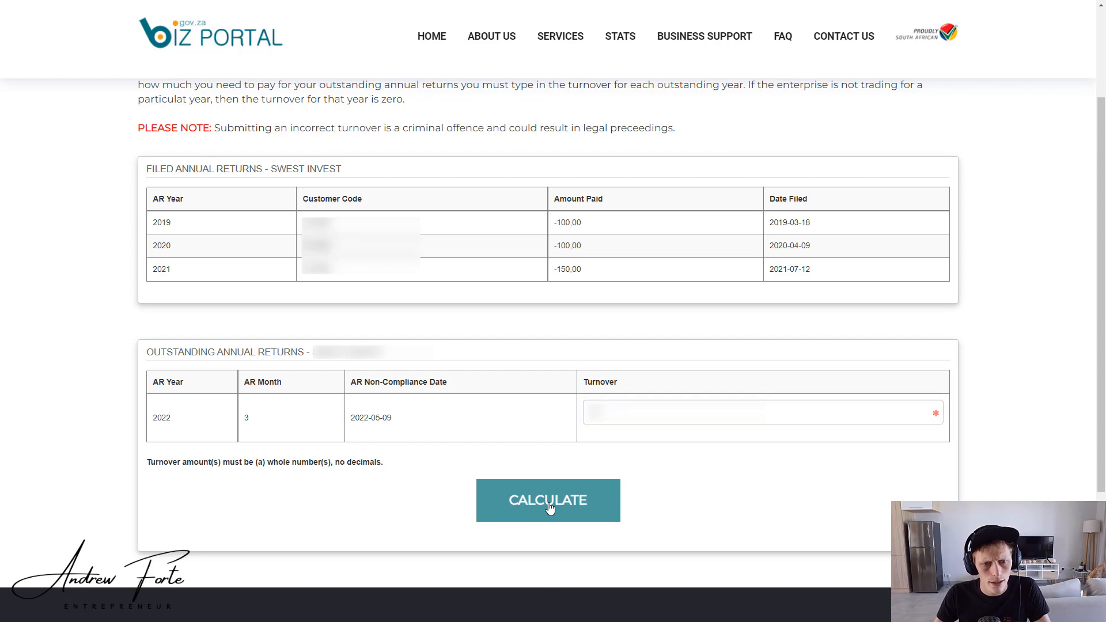
click(548, 500)
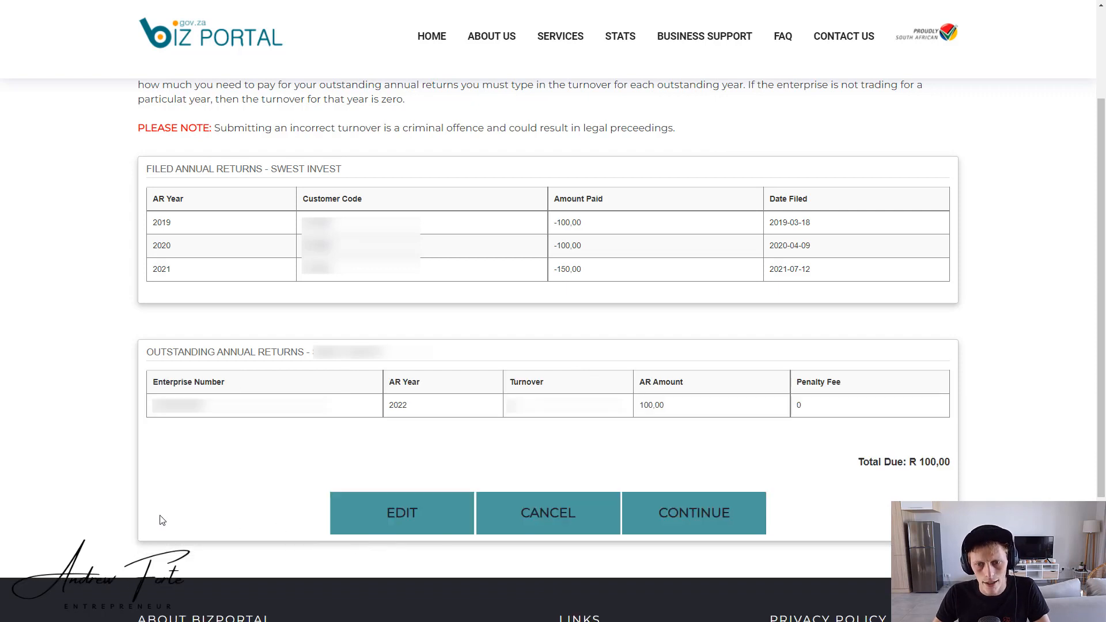
mouse_move(119, 428)
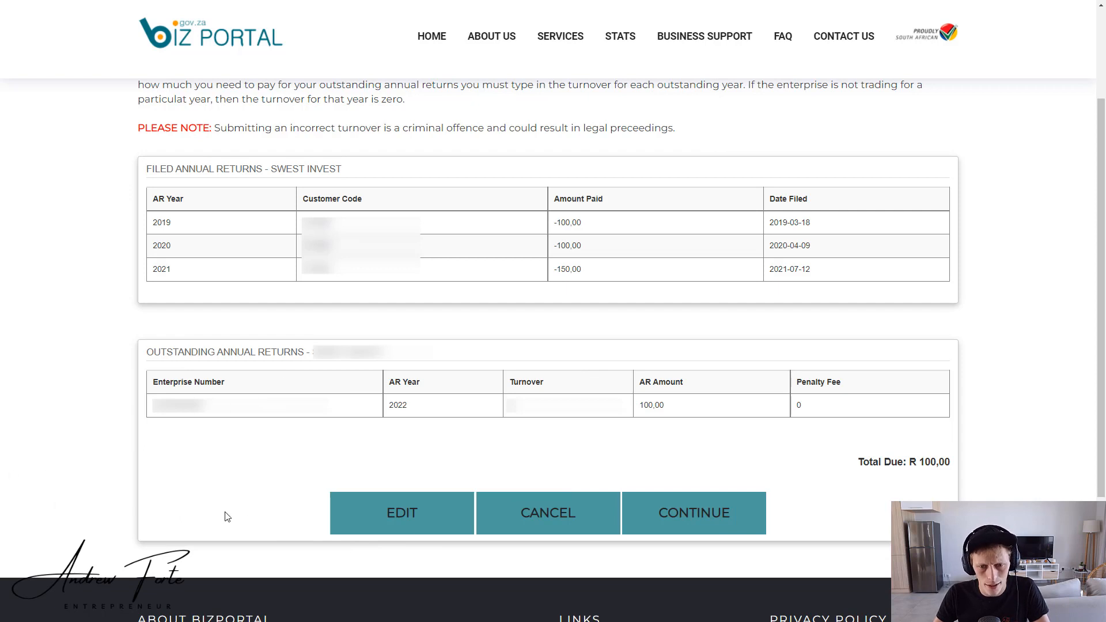
mouse_move(511, 520)
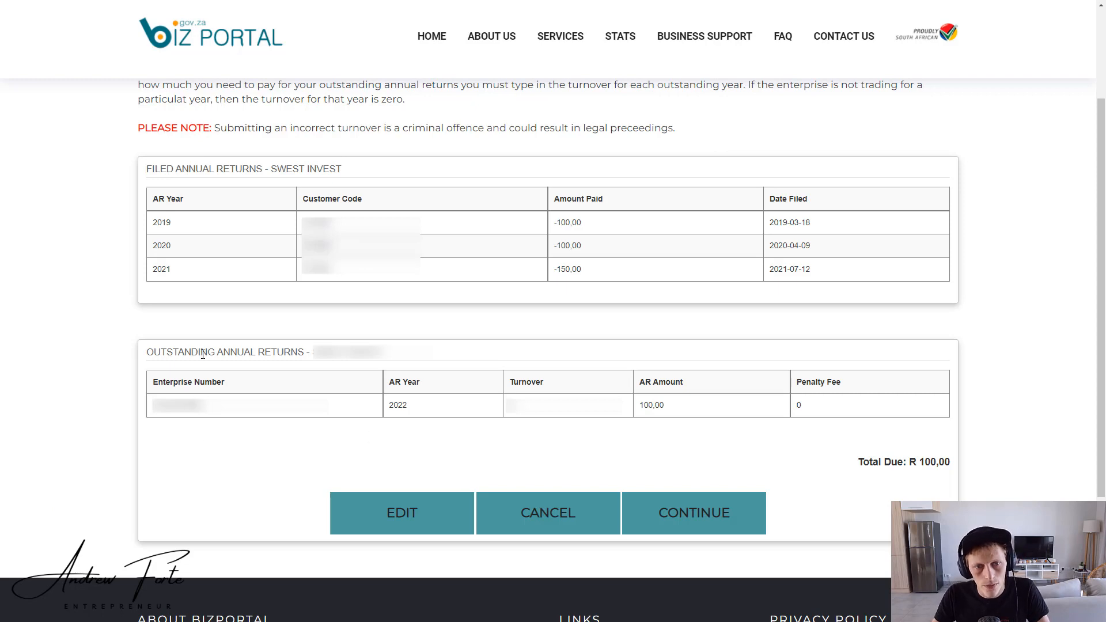
mouse_move(571, 474)
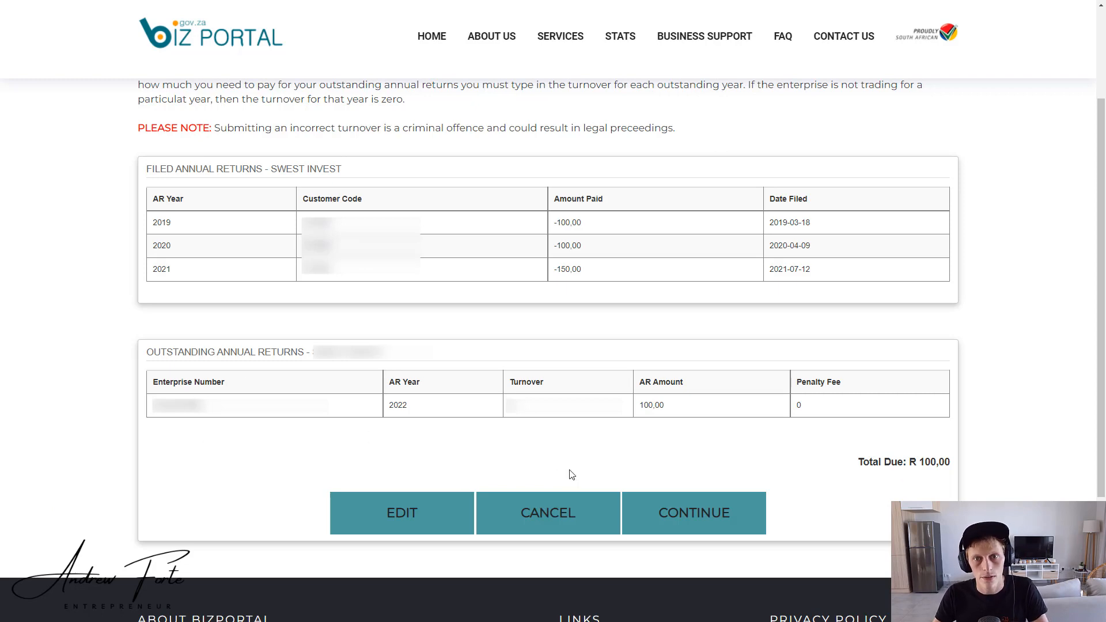
mouse_move(747, 477)
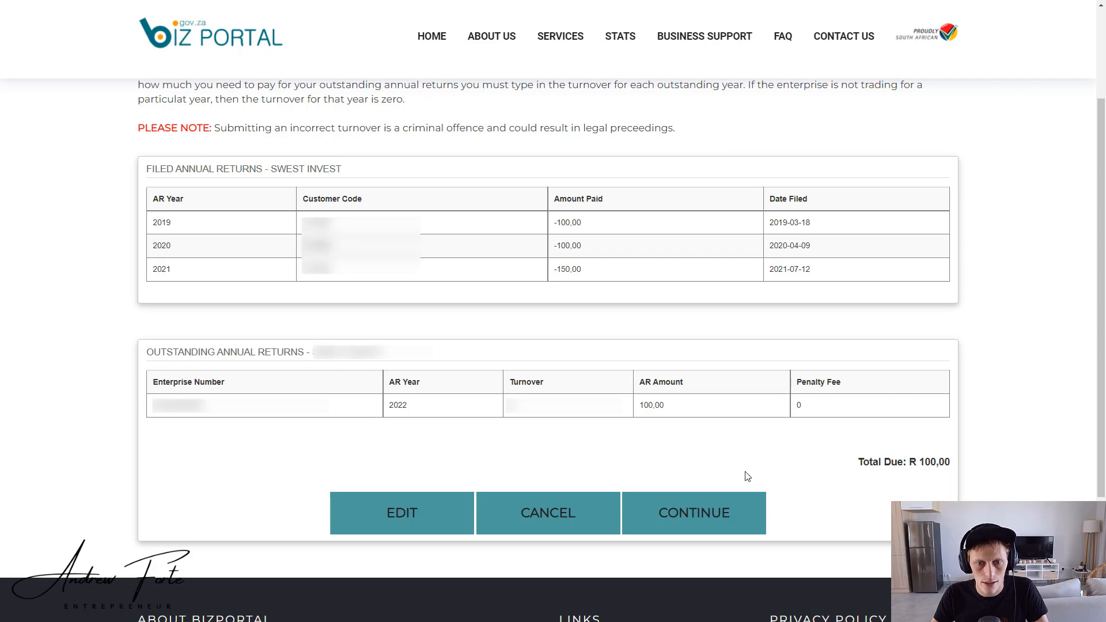
mouse_move(743, 480)
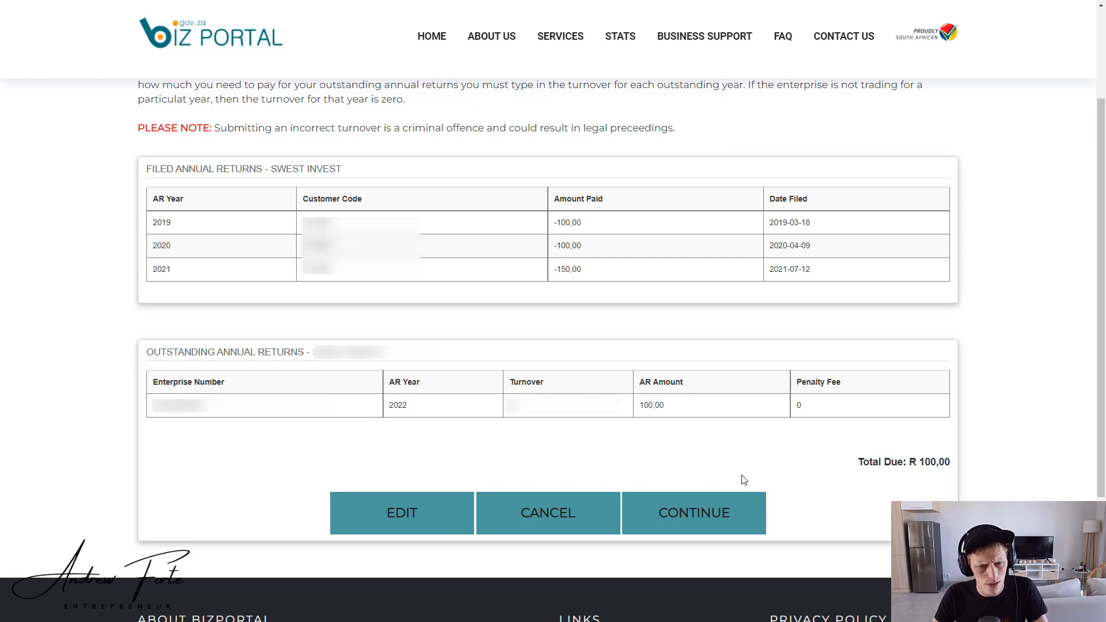
mouse_move(632, 470)
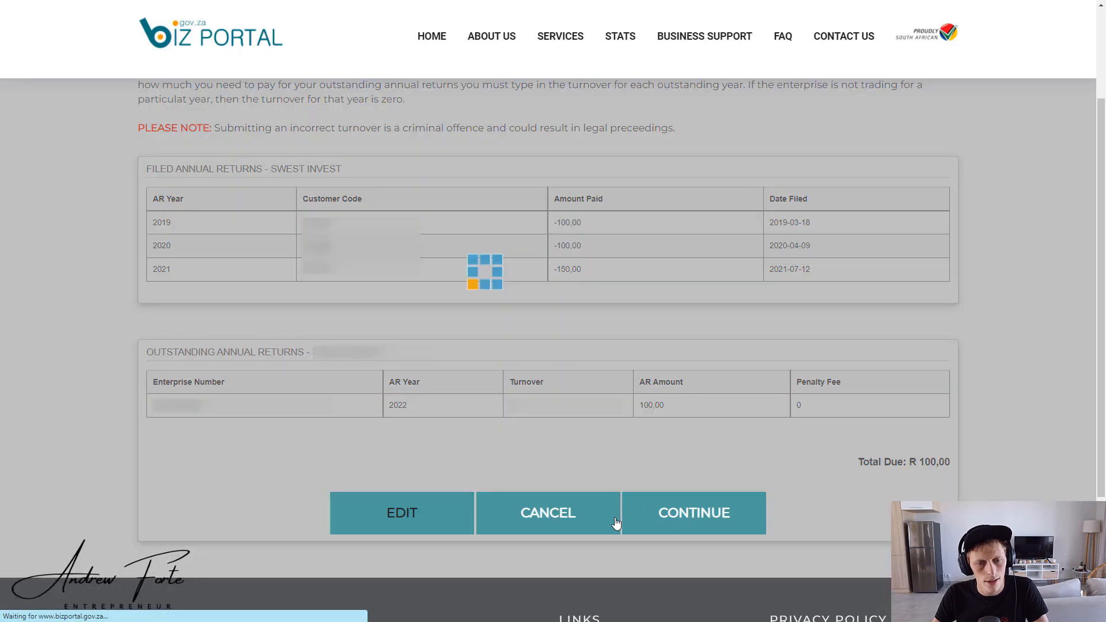
Proceed with the R 100,00 total and select FAS instead of AFS.
click(693, 512)
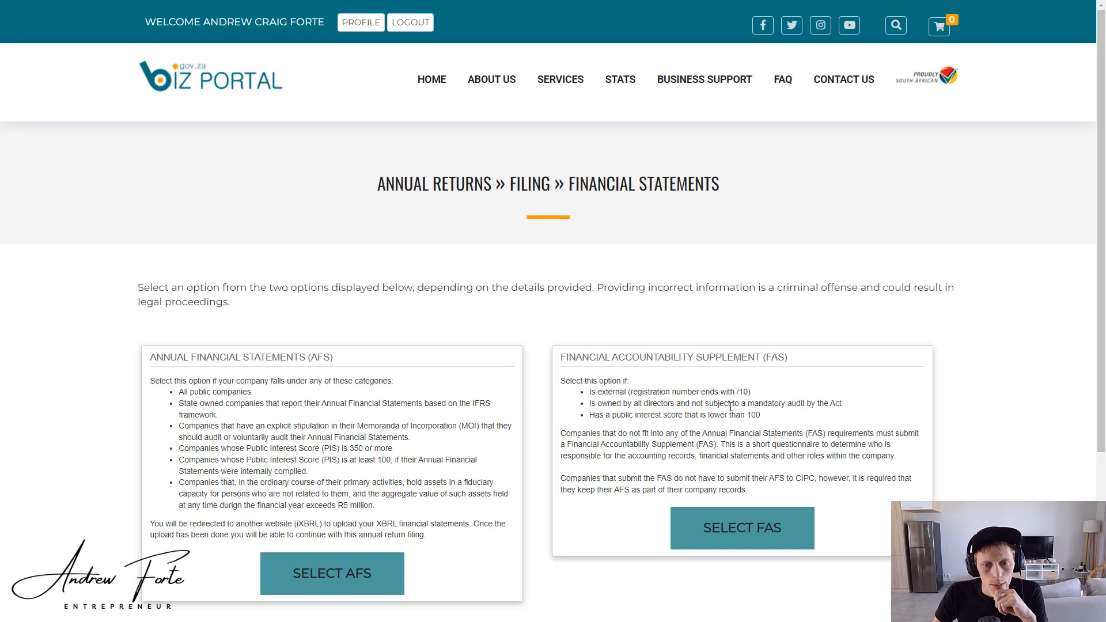
mouse_move(547, 352)
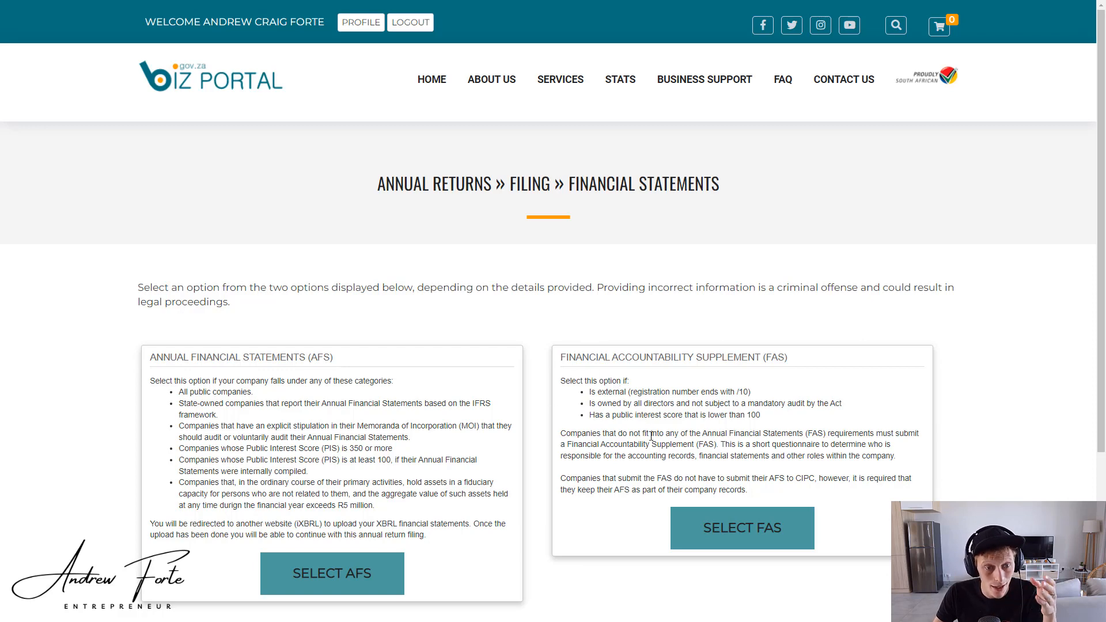
mouse_move(160, 380)
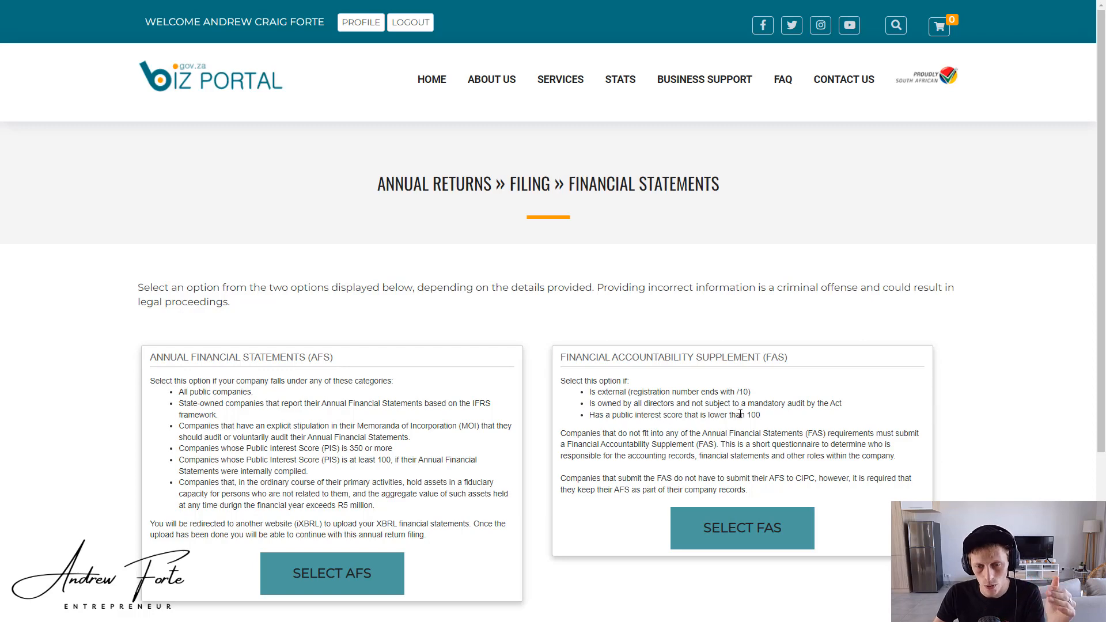
mouse_move(712, 433)
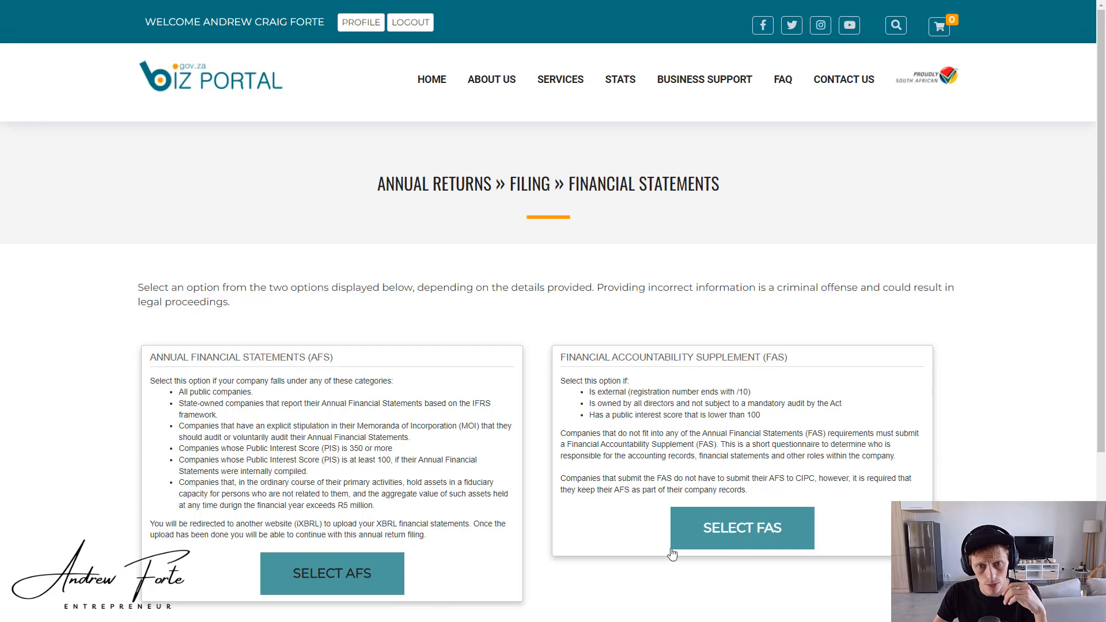
click(741, 527)
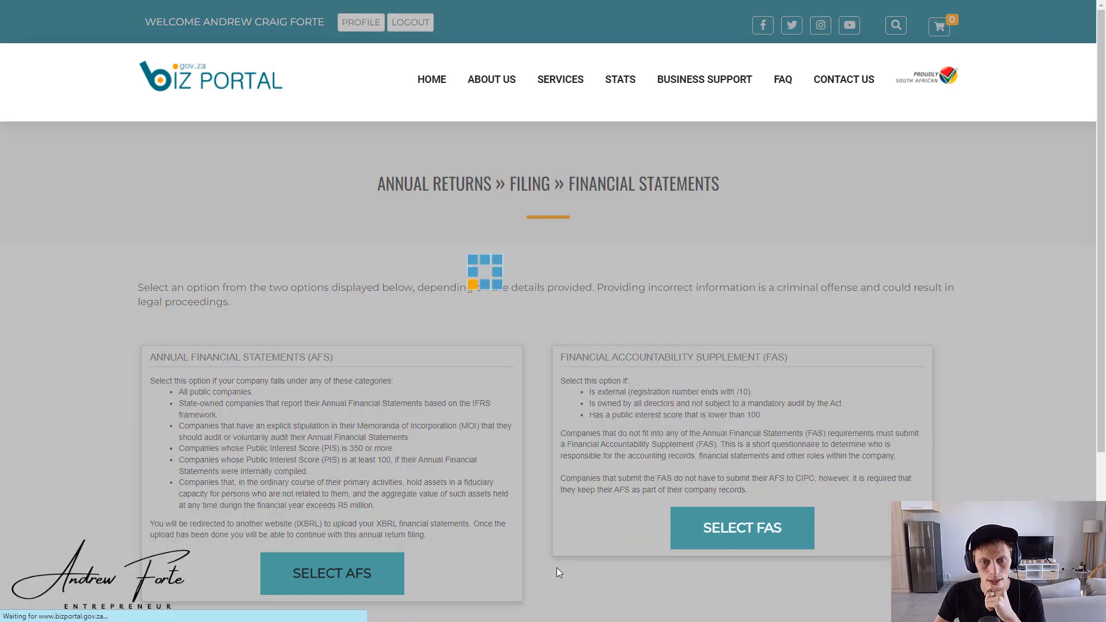
Set FAS year 2022 with a South African natural person as record keeper.
click(331, 573)
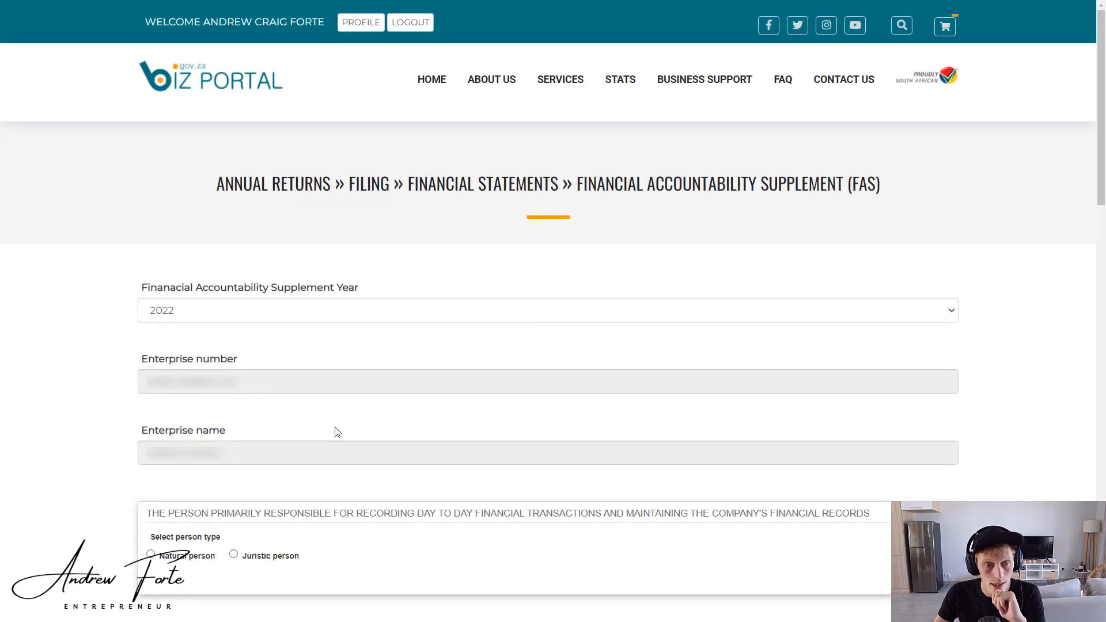
click(548, 311)
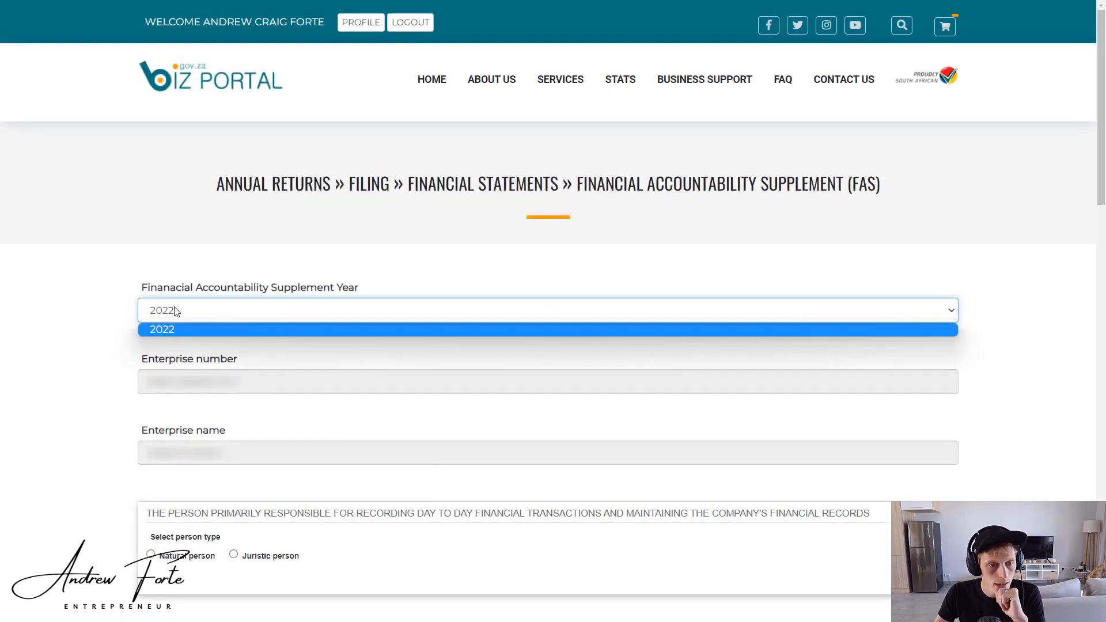
click(161, 329)
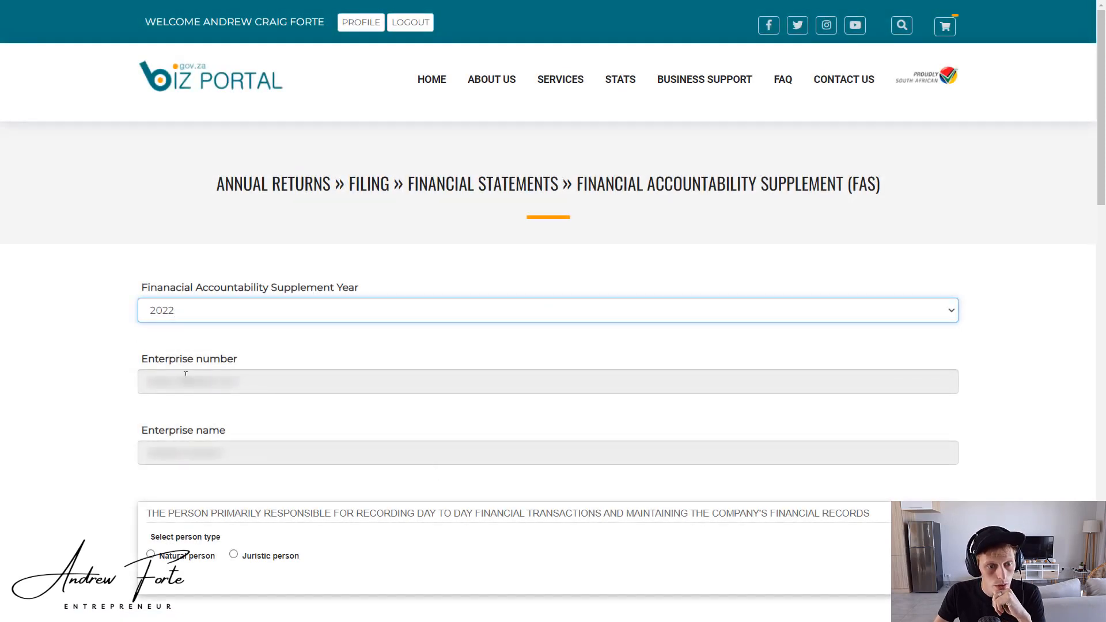
mouse_move(101, 521)
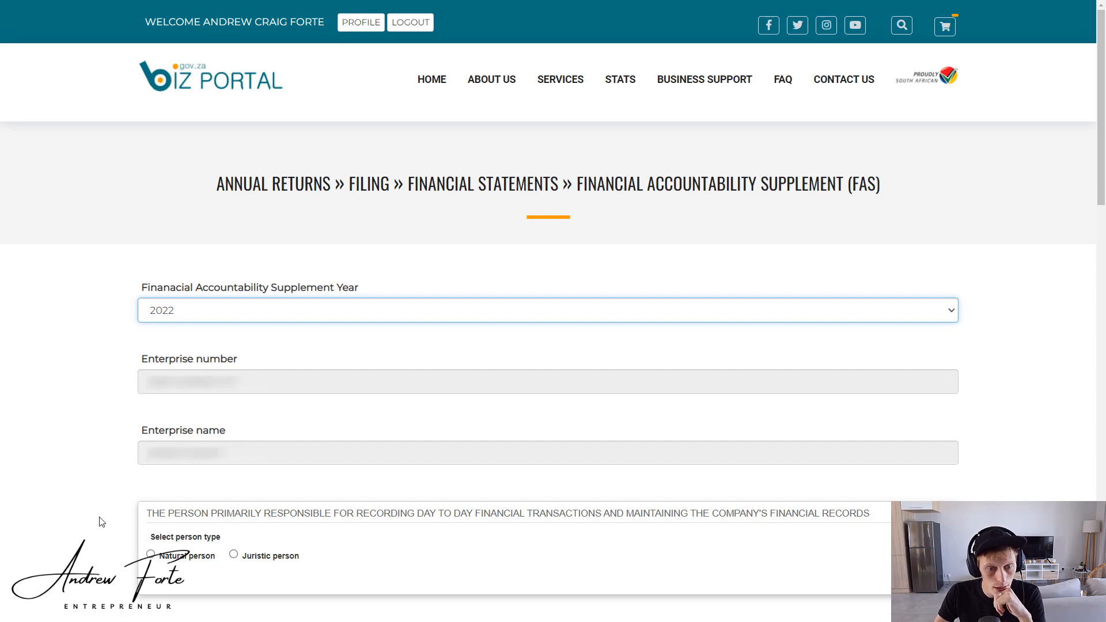
mouse_move(141, 573)
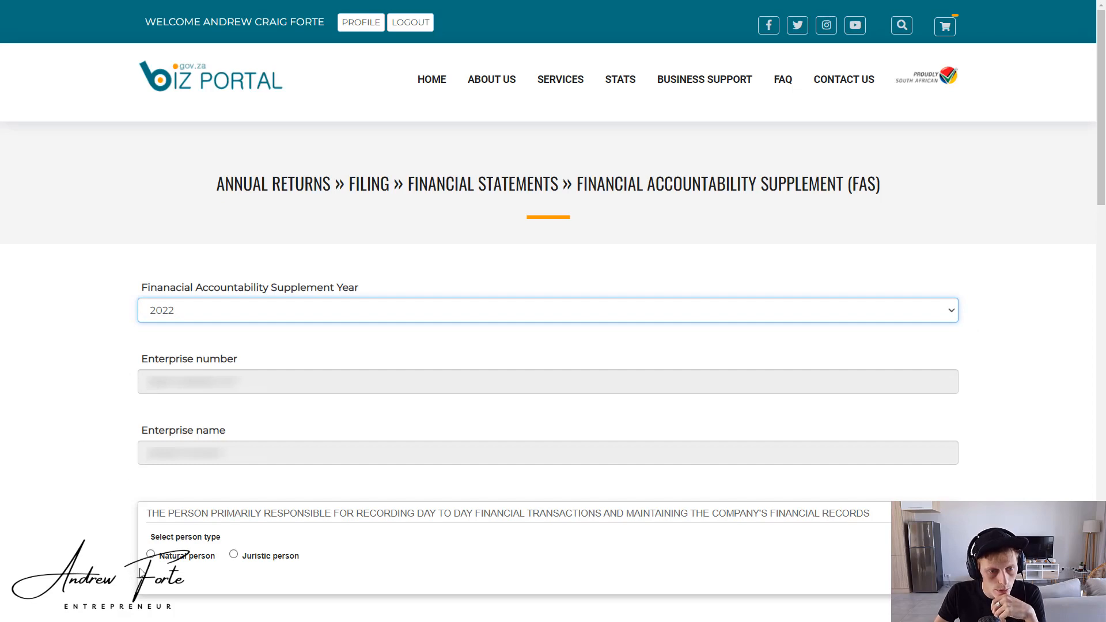
click(151, 552)
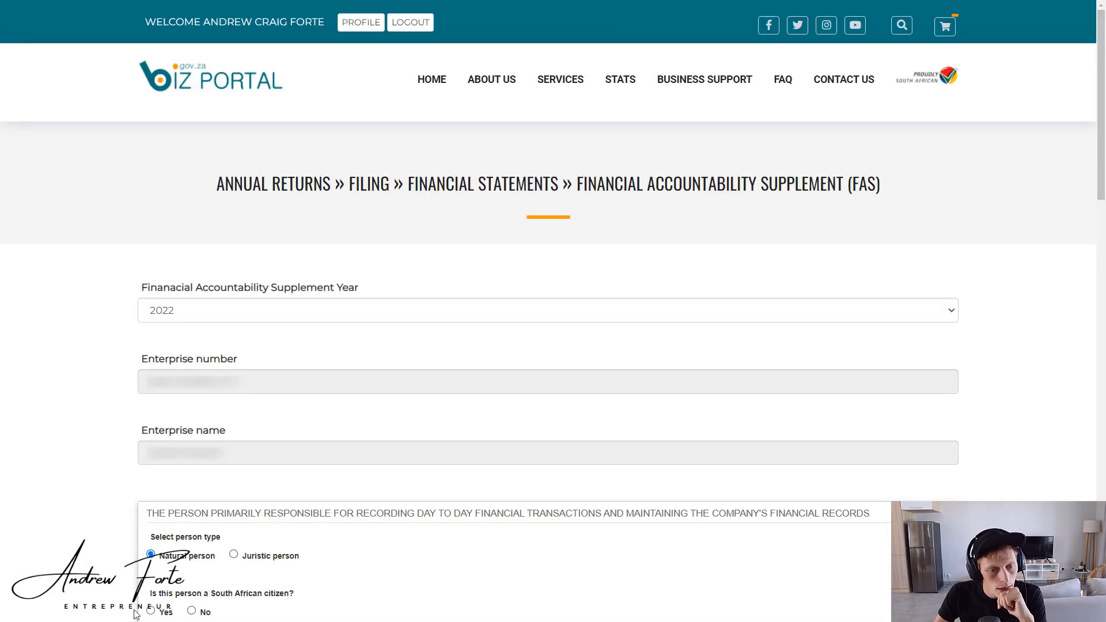
click(151, 610)
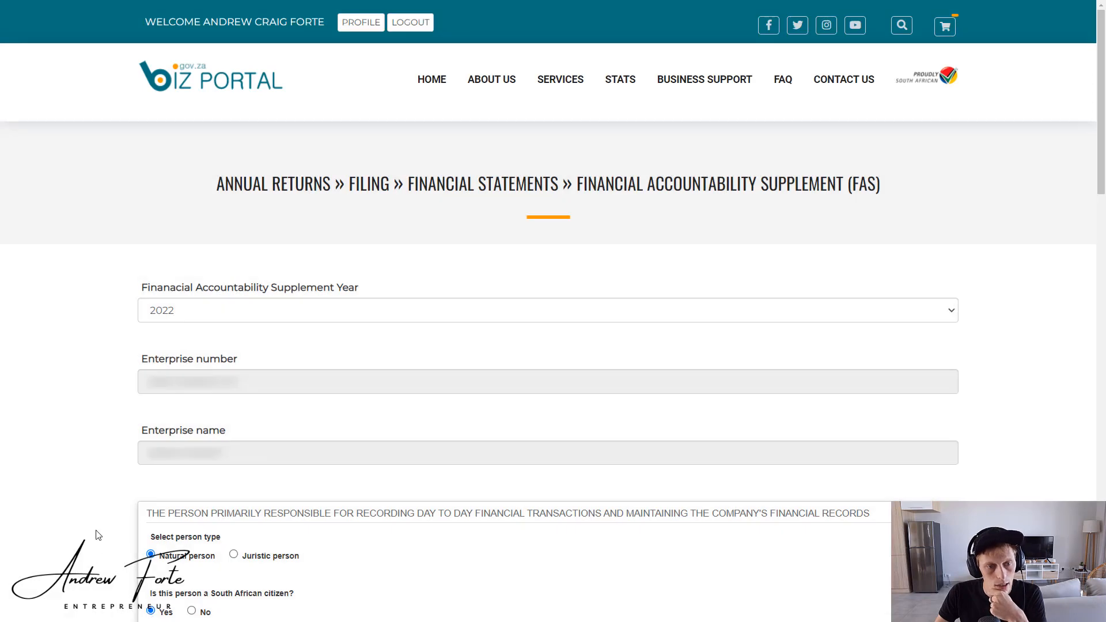
Answer Yes for same-person compilation and No for financial advice.
scroll(down, 3)
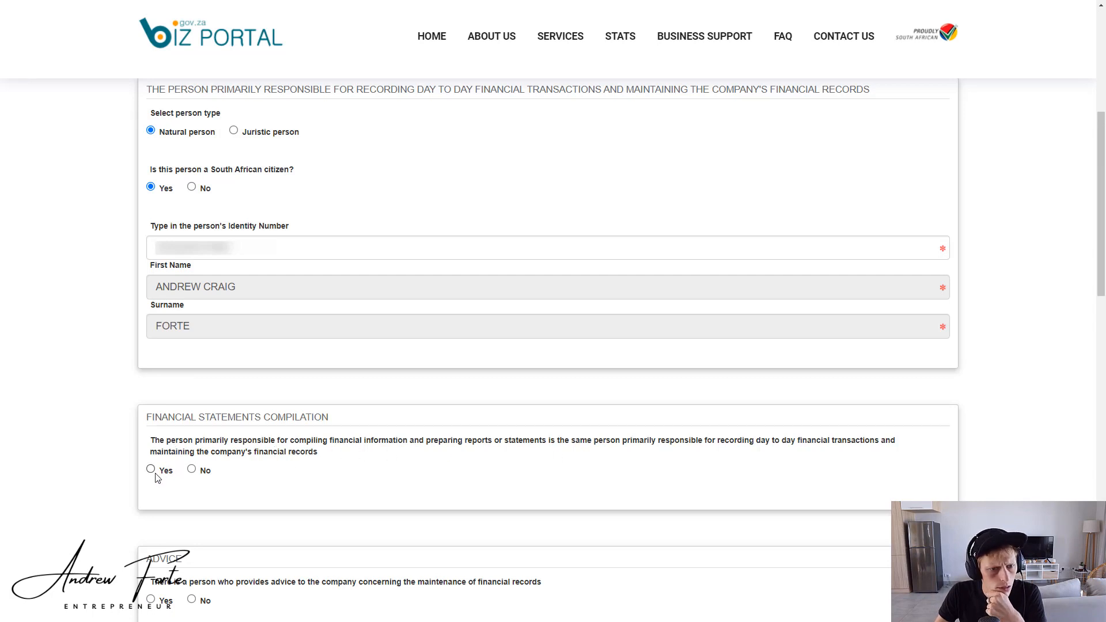
click(151, 469)
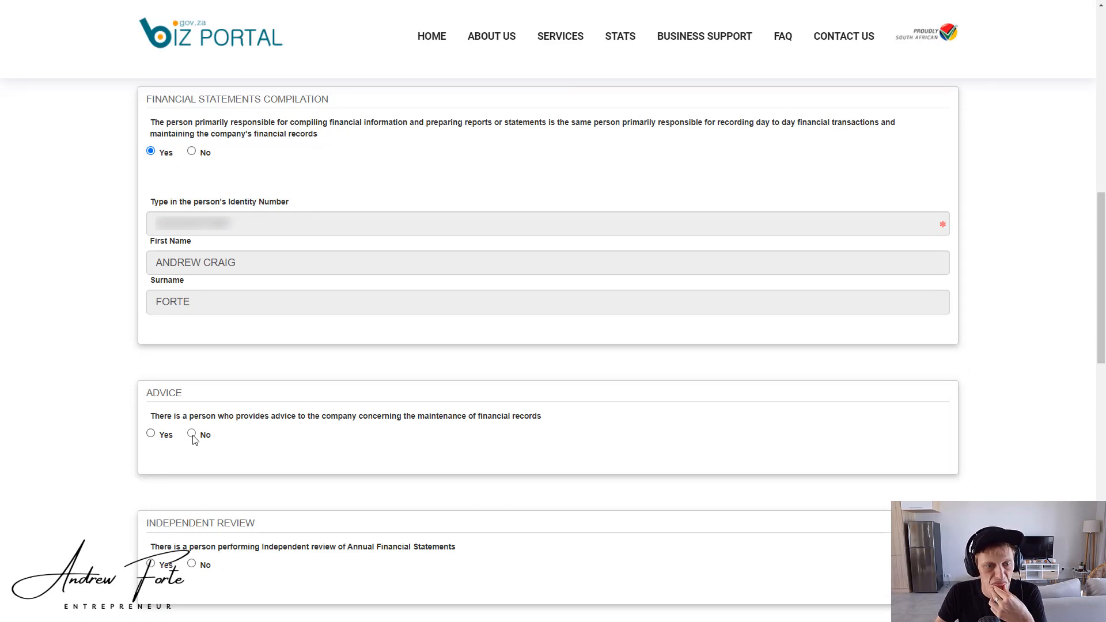
click(191, 433)
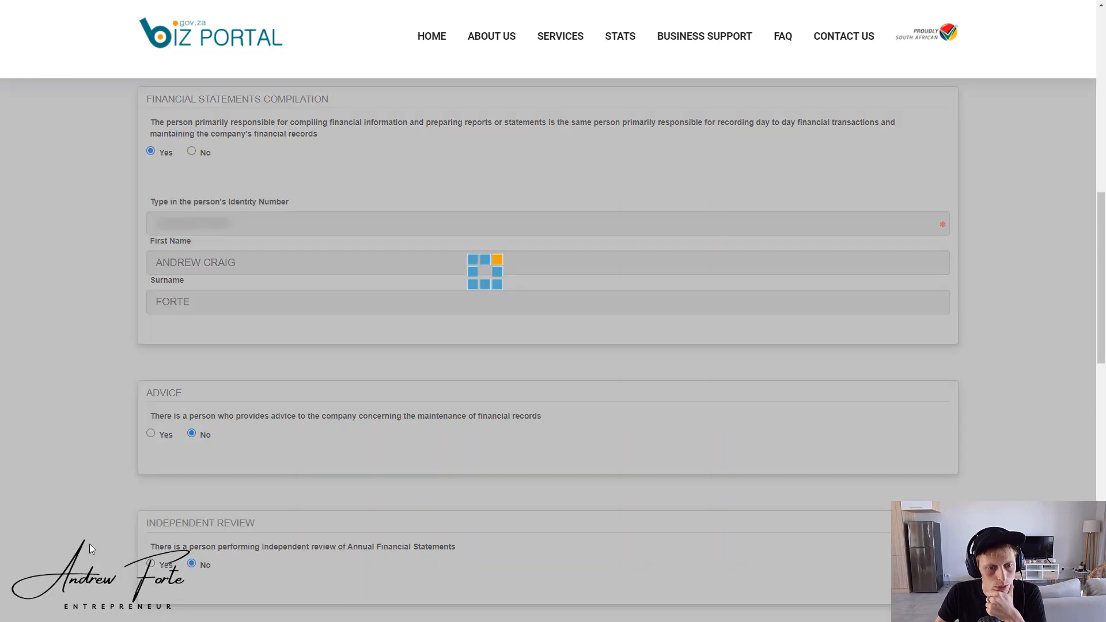
Mark records as electronically computer-based, with no goods and no fiduciary assets.
scroll(down, 3)
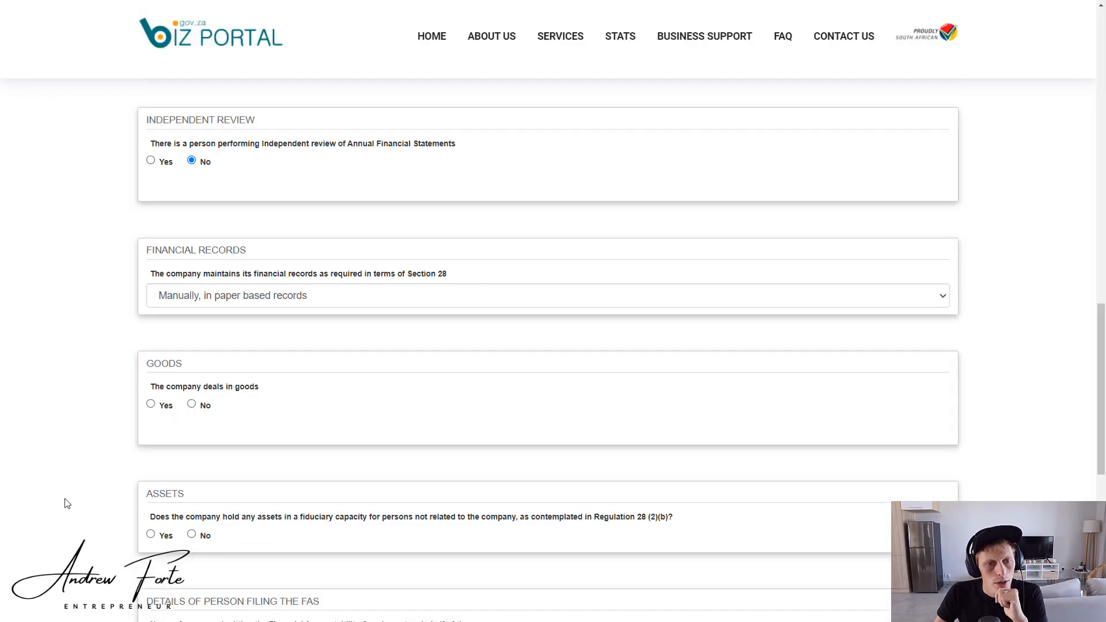
mouse_move(169, 306)
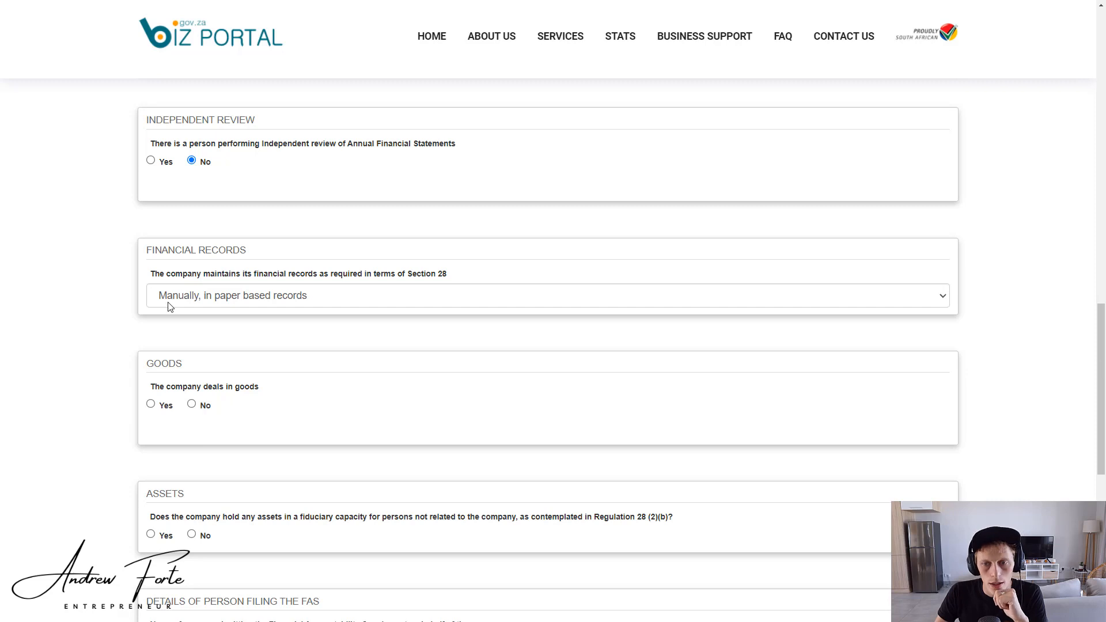
click(546, 295)
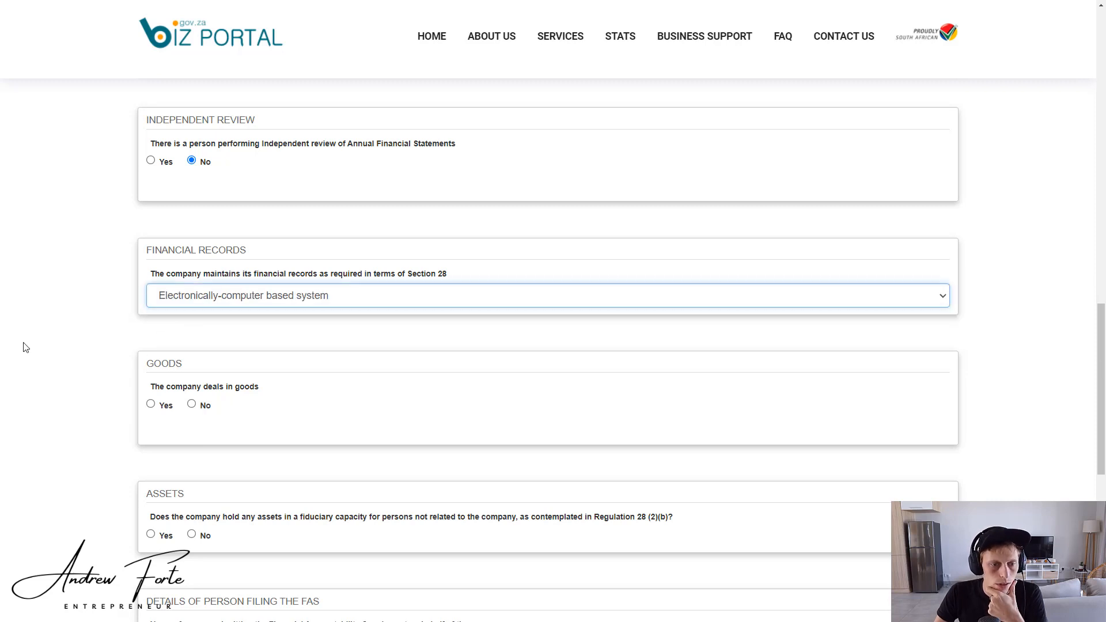
mouse_move(63, 345)
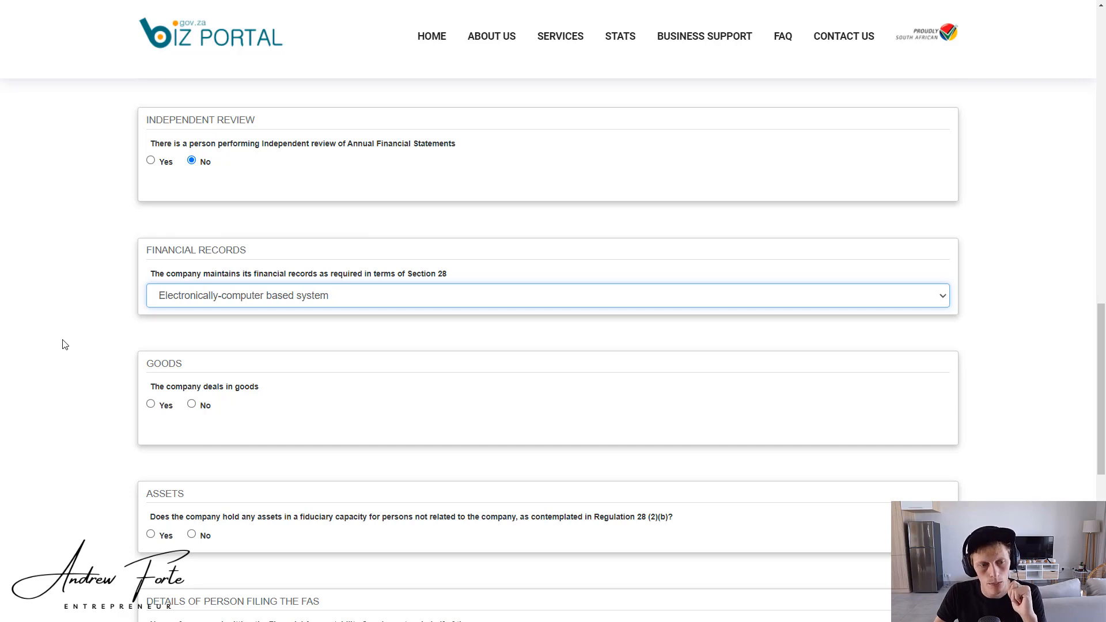
mouse_move(214, 395)
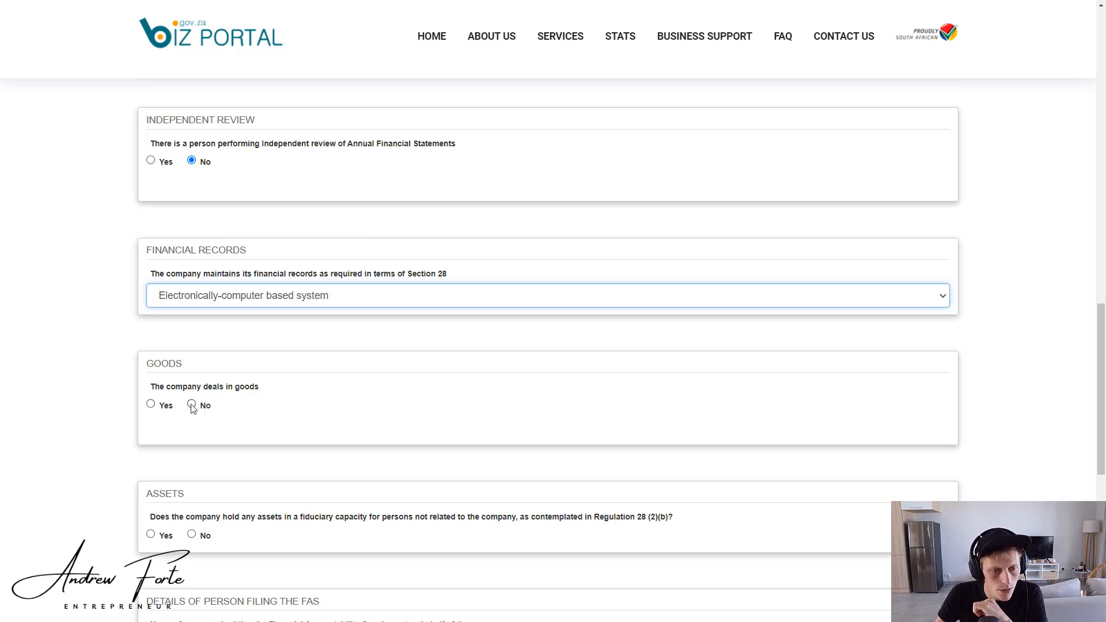
click(191, 405)
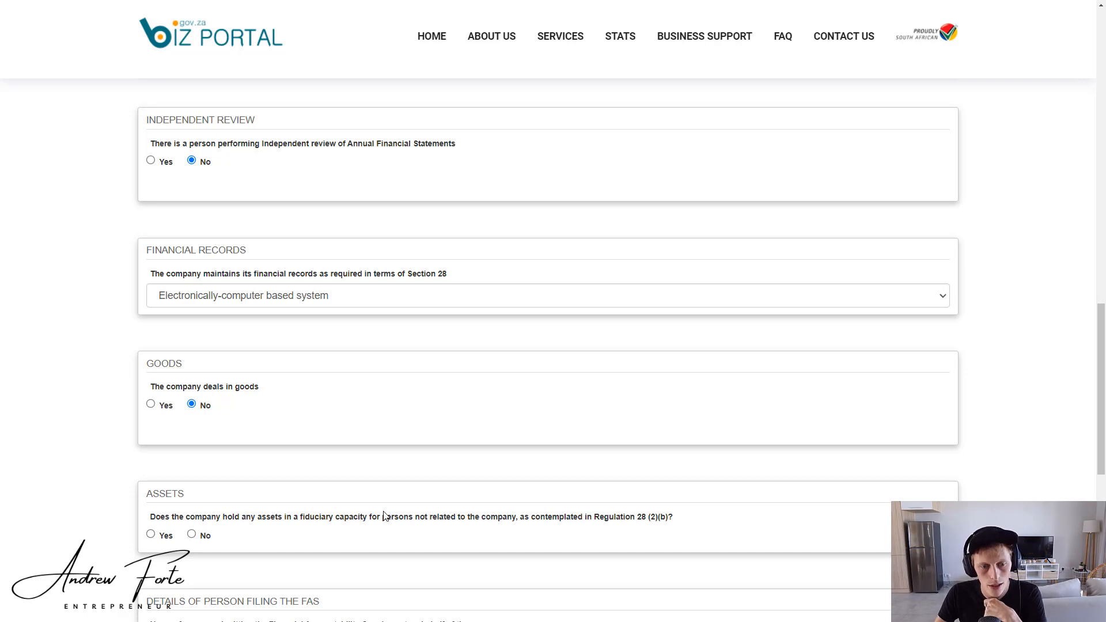
click(191, 534)
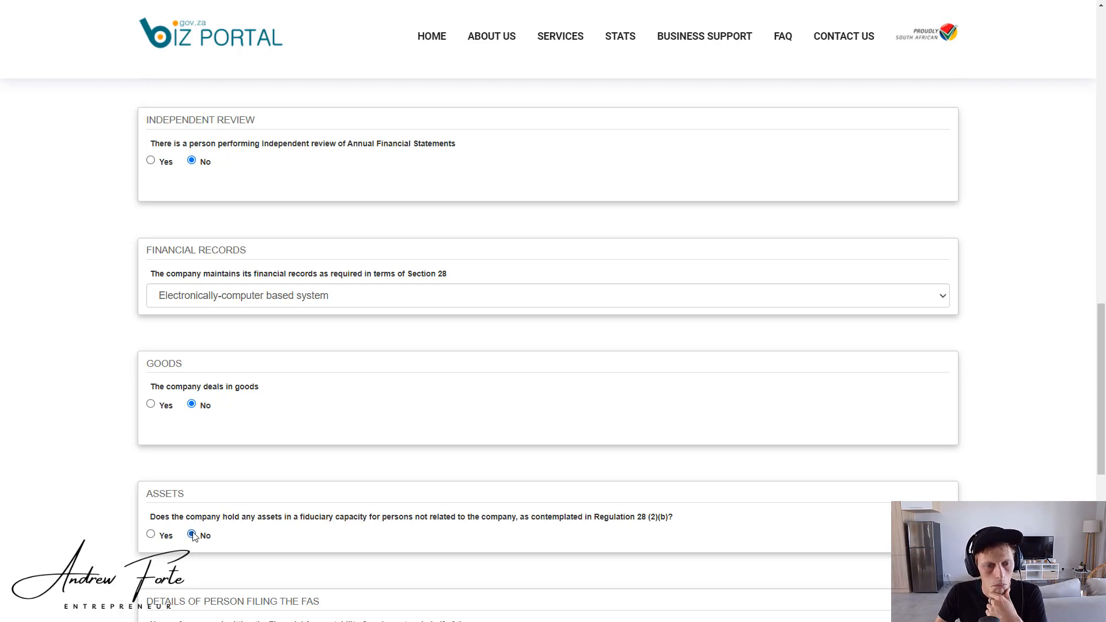
click(192, 534)
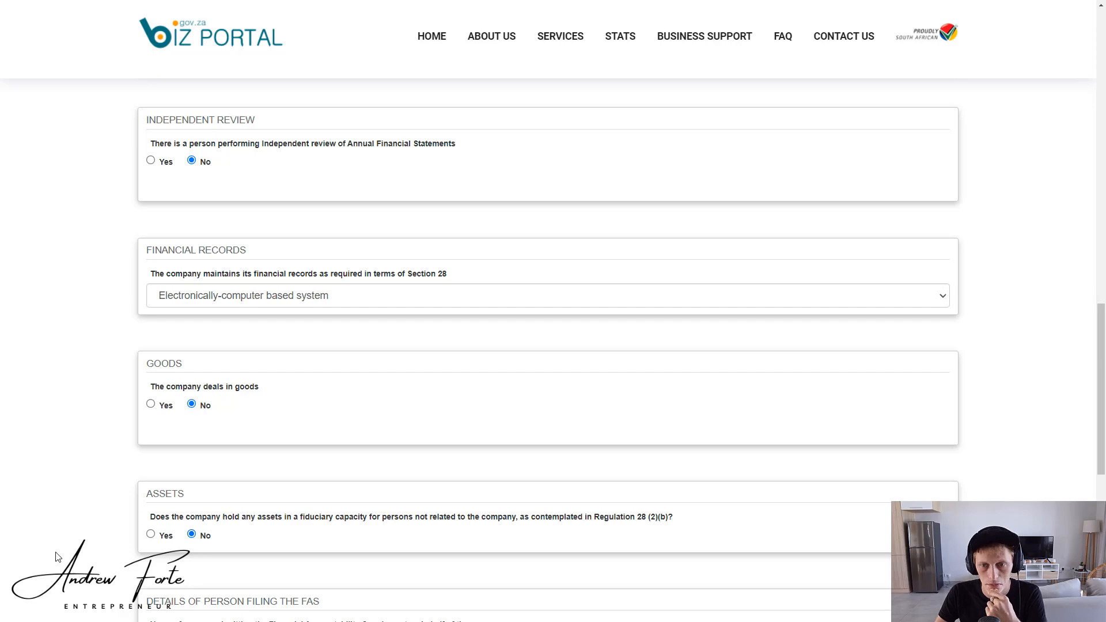
scroll(down, 3)
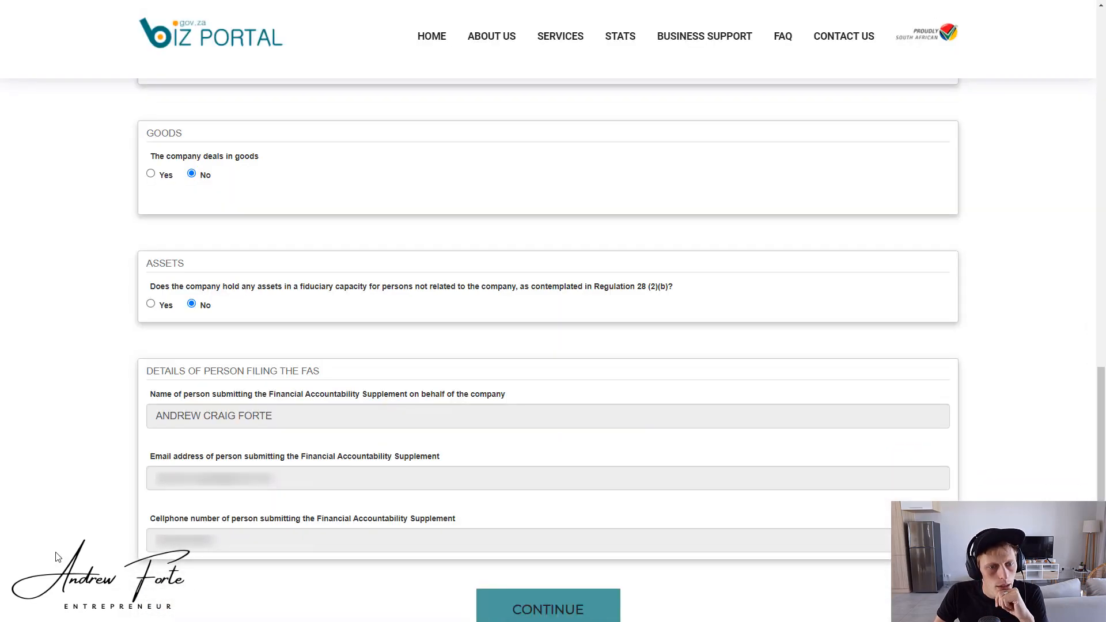
mouse_move(236, 565)
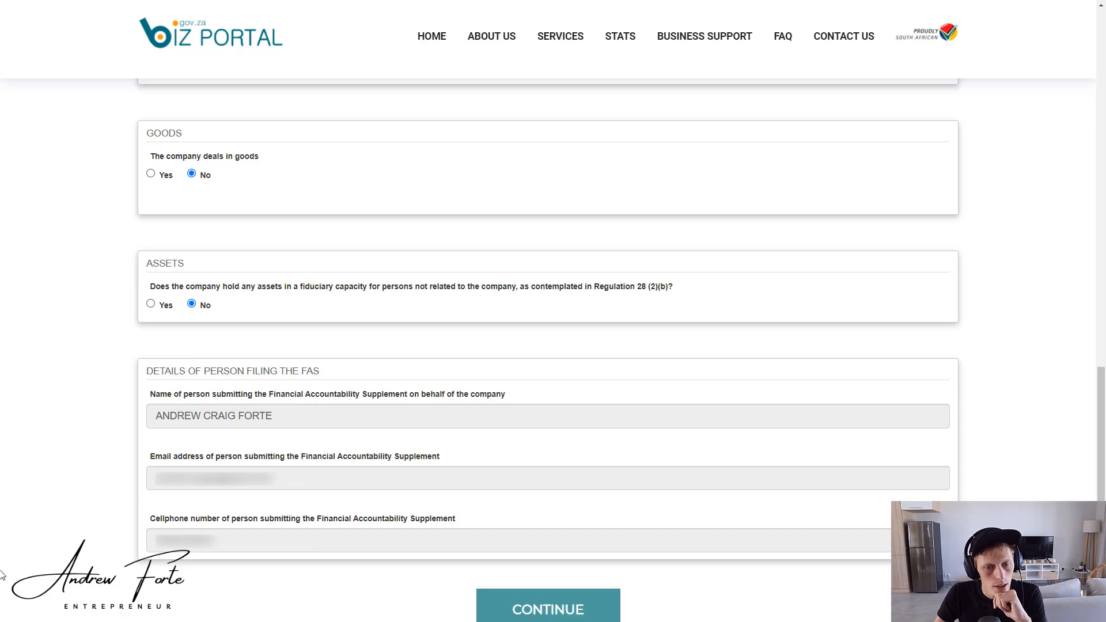
Submit the FAS, then mark the business Operational in Financial and insurance activities.
click(547, 608)
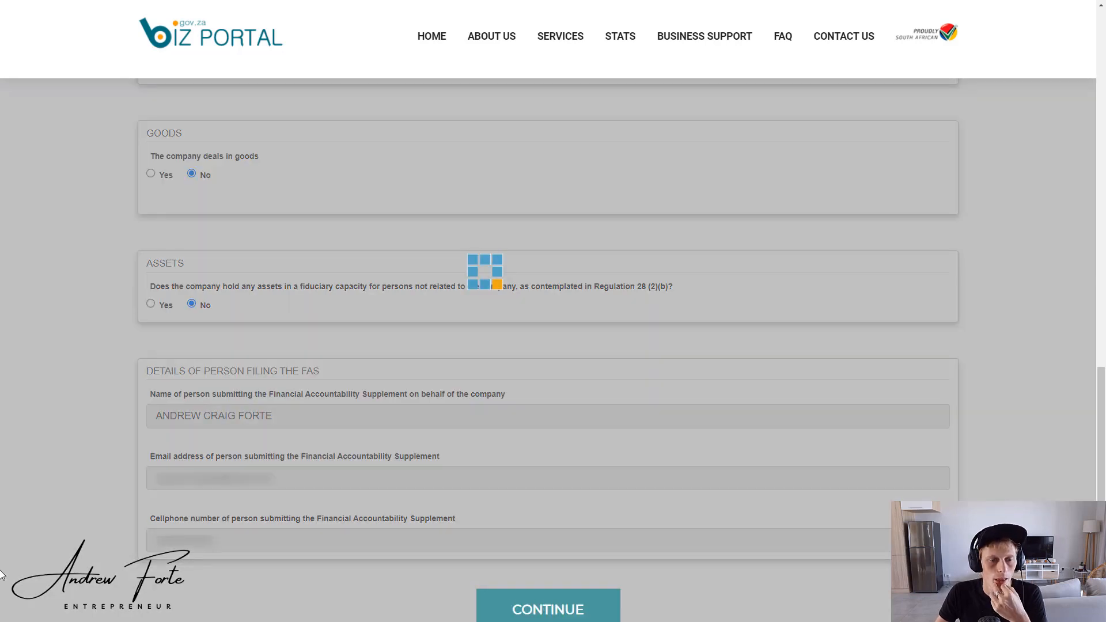
click(547, 608)
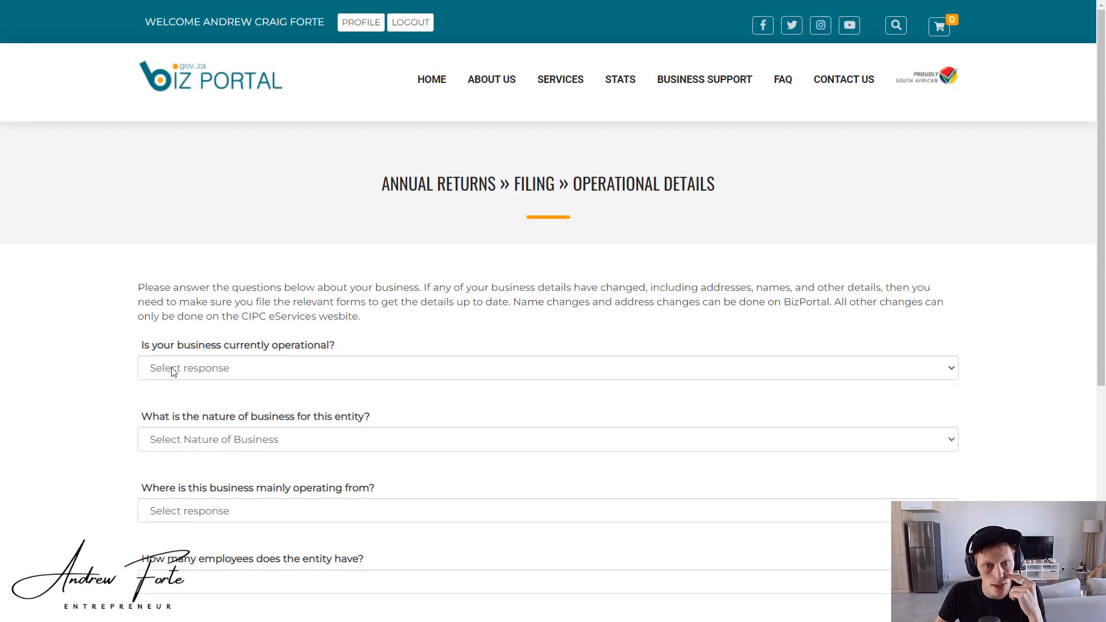
click(546, 367)
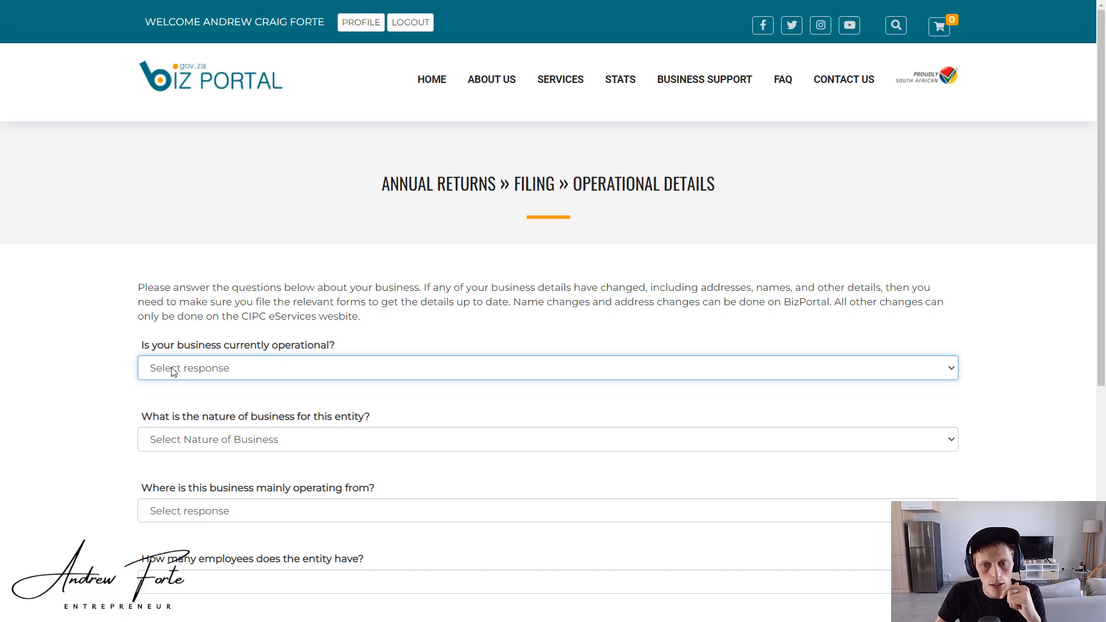
click(547, 368)
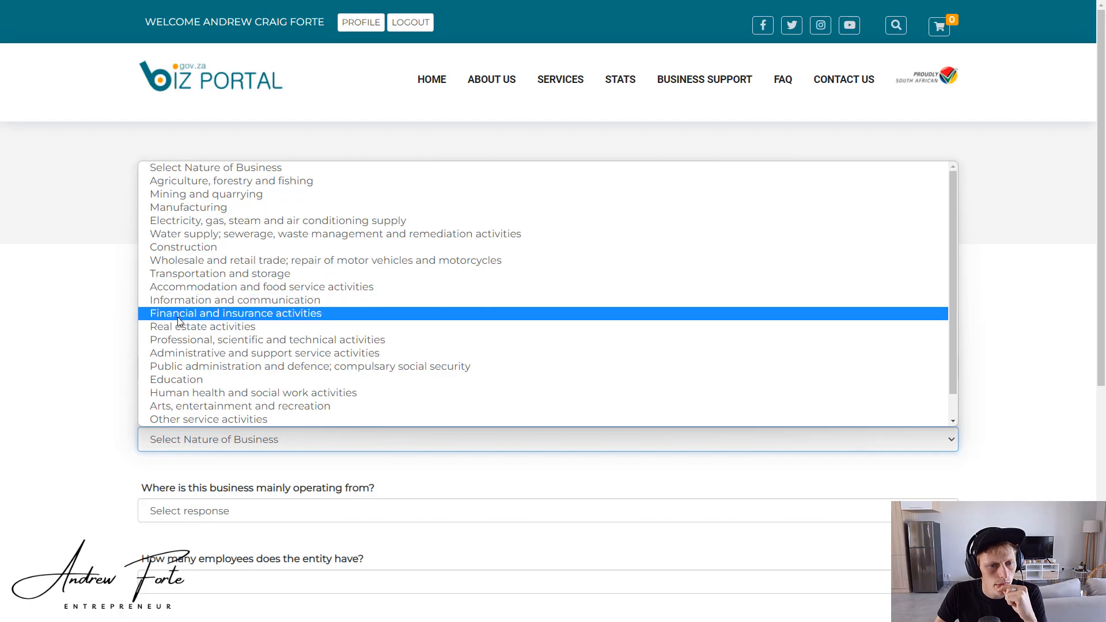
click(235, 314)
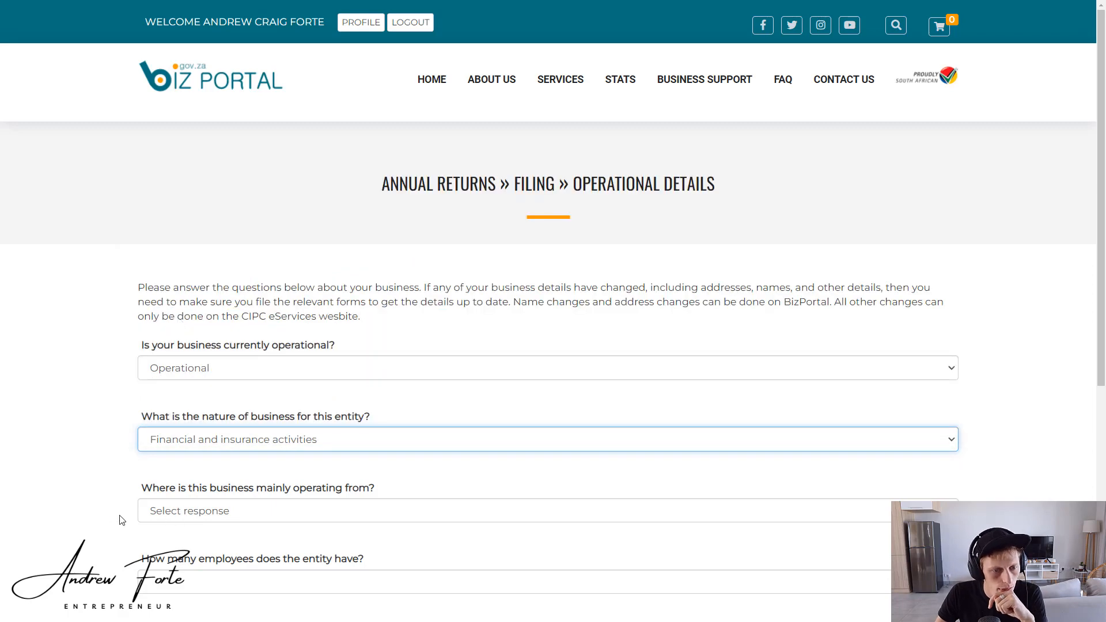
Set location to WESTERN CAPE, enter 10 shareholders, and submit the operational details.
click(547, 511)
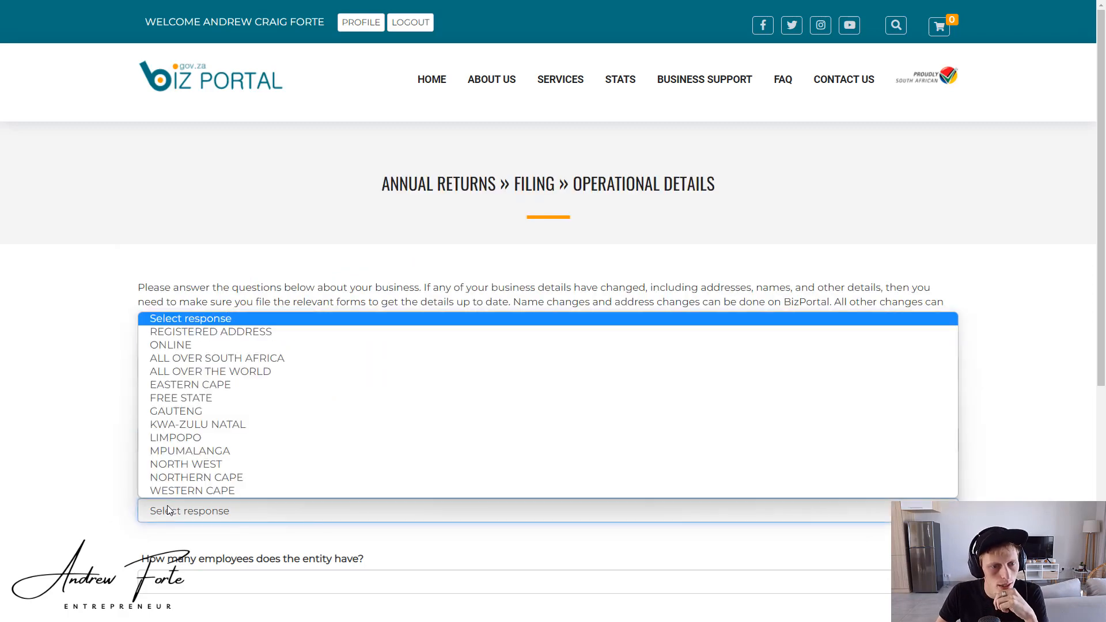
click(192, 490)
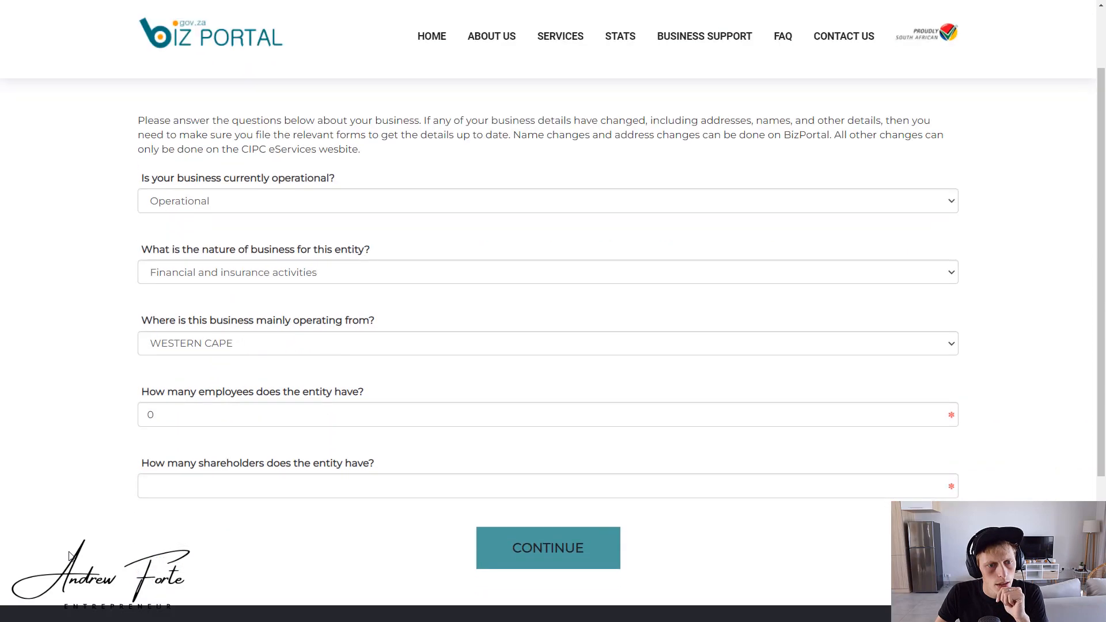
scroll(down, 3)
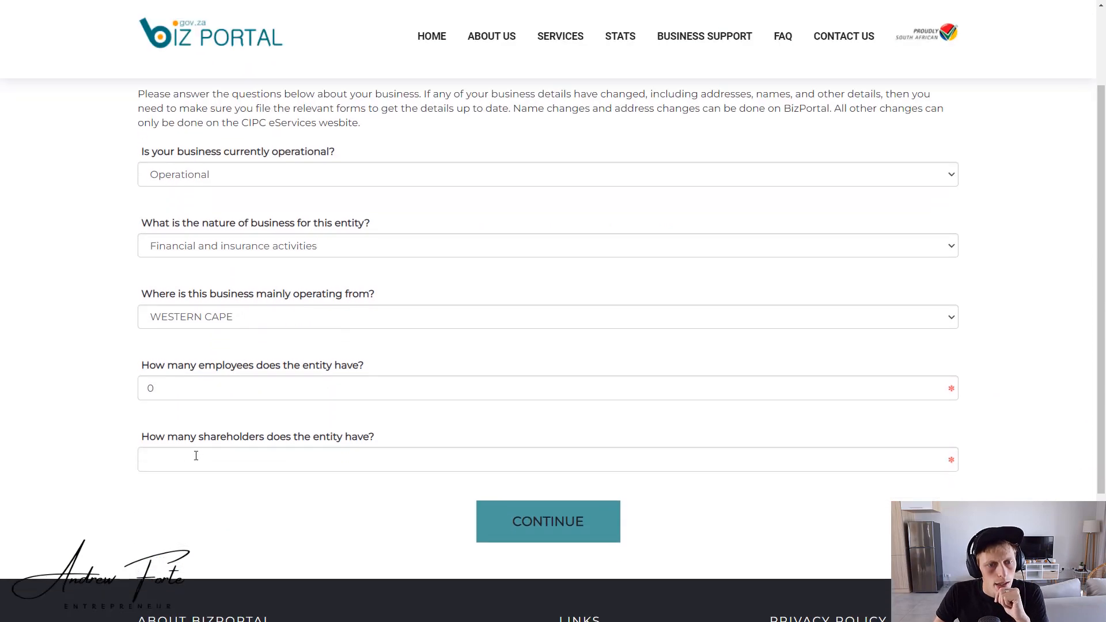
text(1)
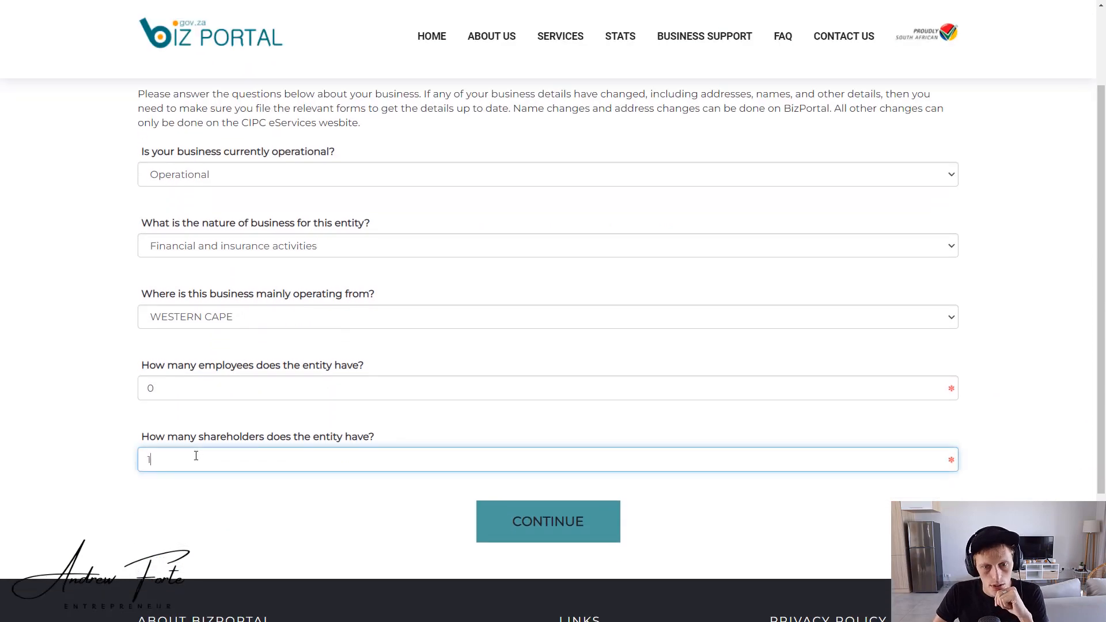
text(0)
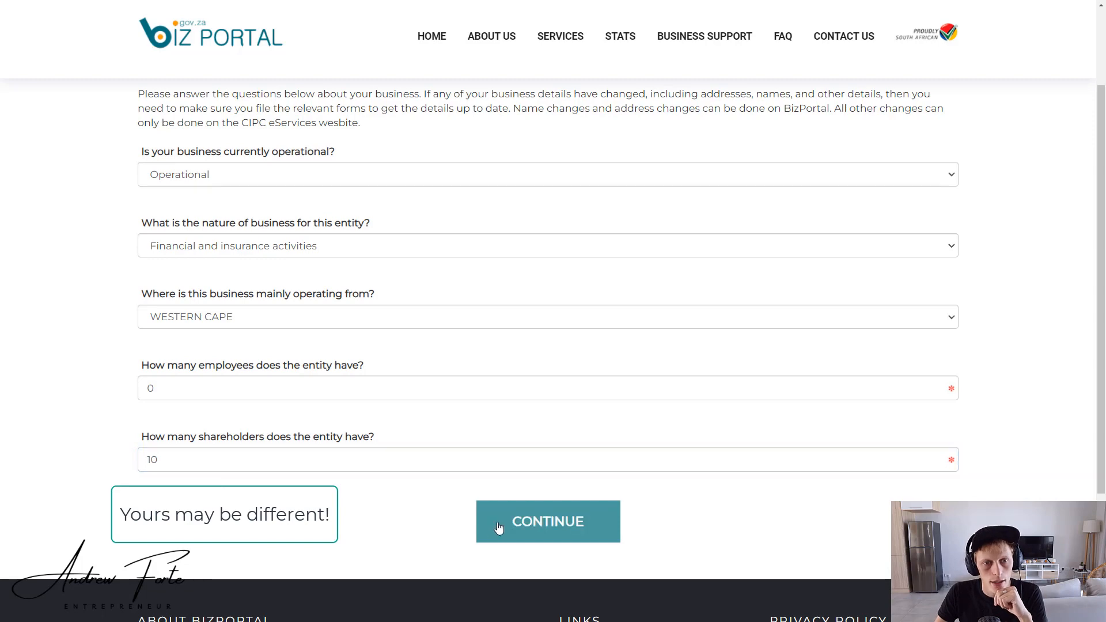
click(547, 521)
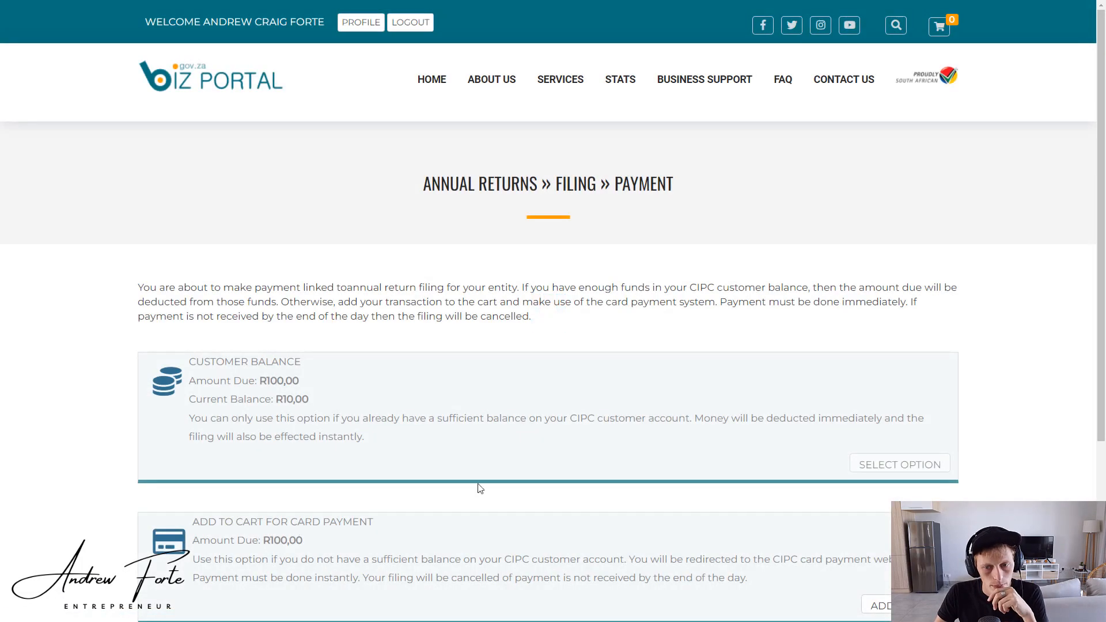
mouse_move(161, 288)
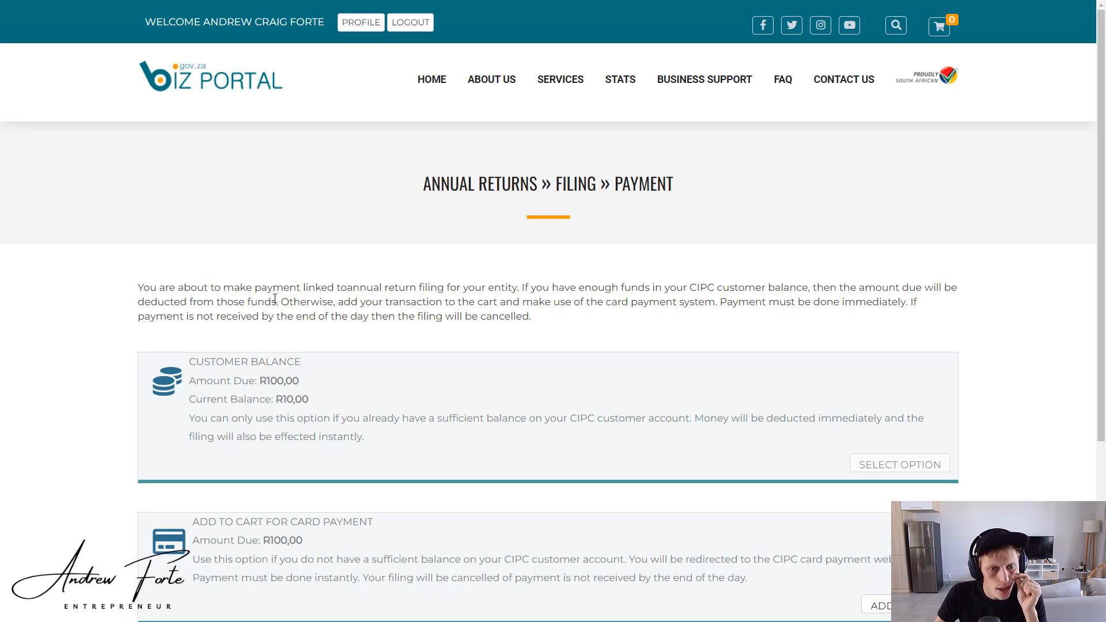
Review the payment options: R10,00 customer balance versus R100,00 card payment.
double_click(259, 301)
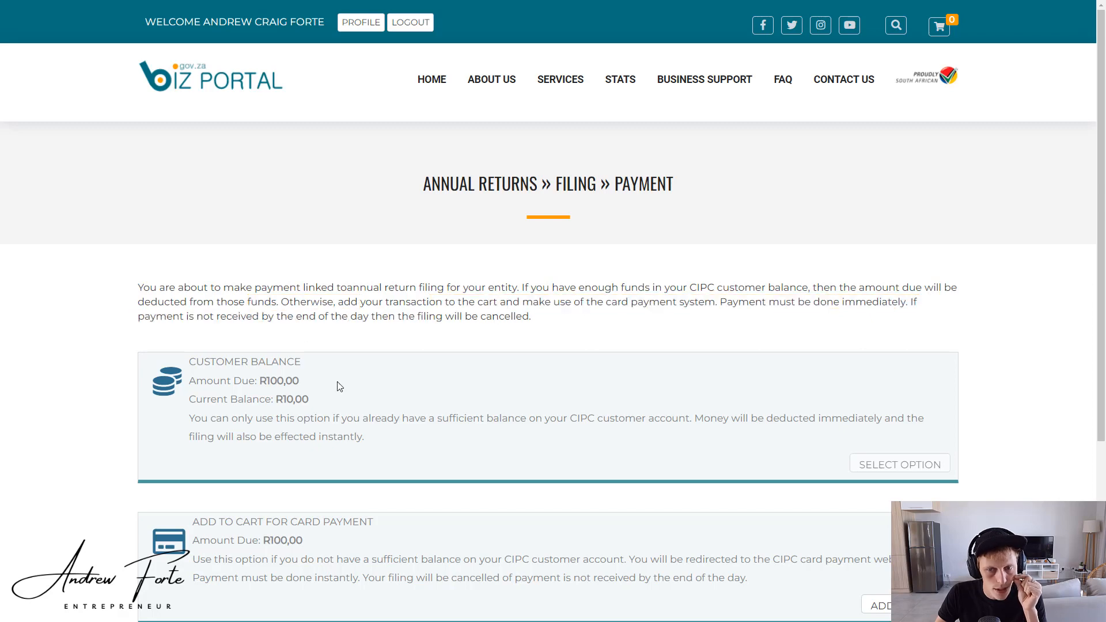
scroll(down, 3)
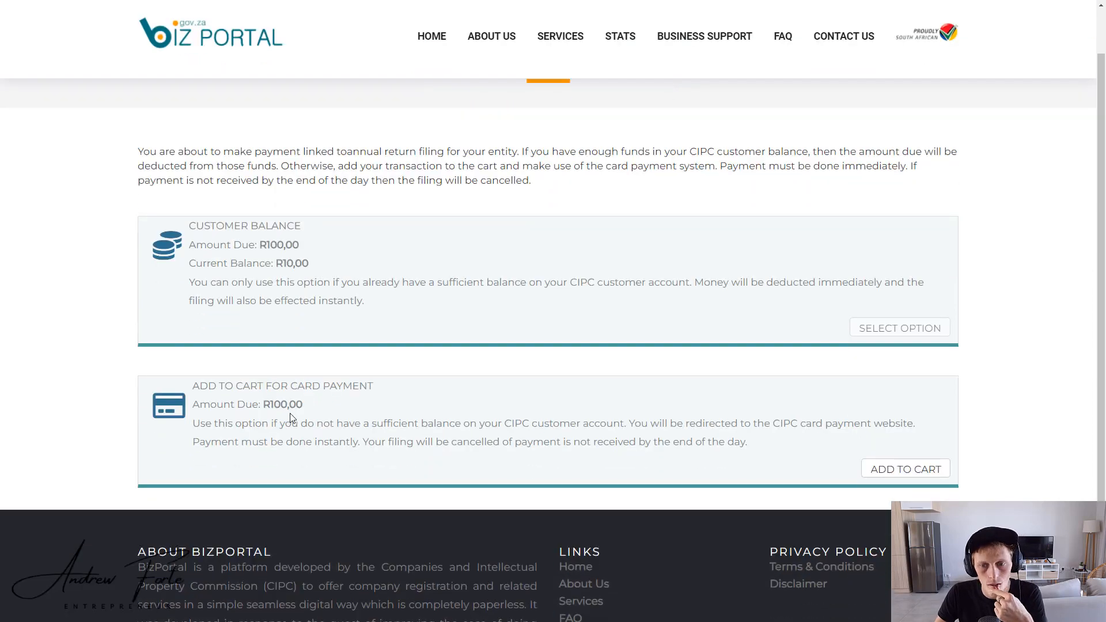
mouse_move(319, 279)
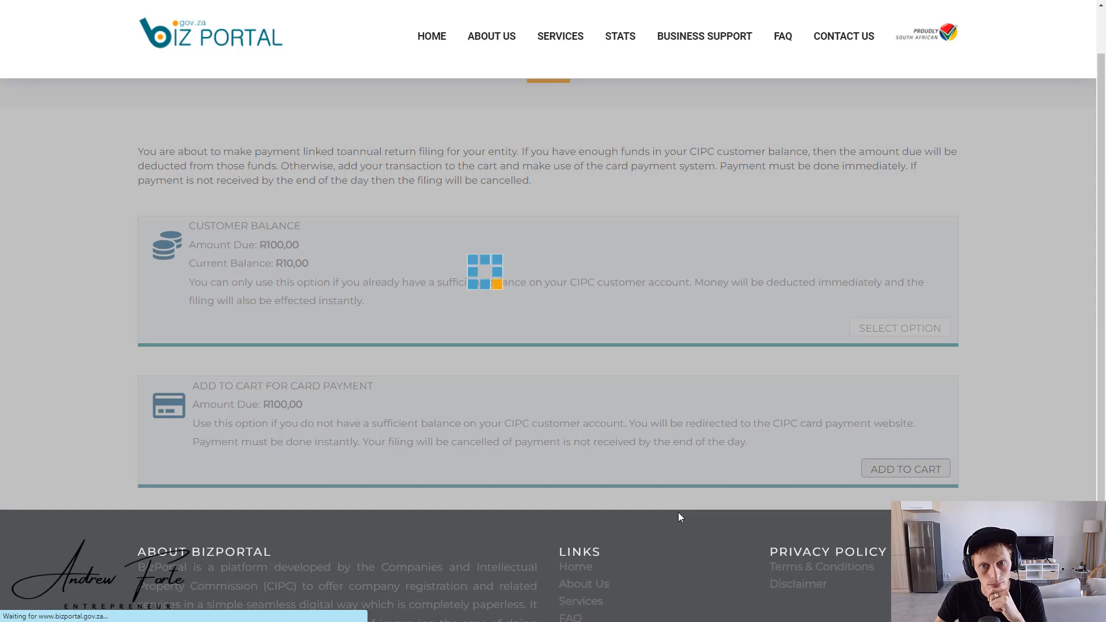
Add the R 100,00 annual return to the cart and choose Pay Now by card.
click(904, 467)
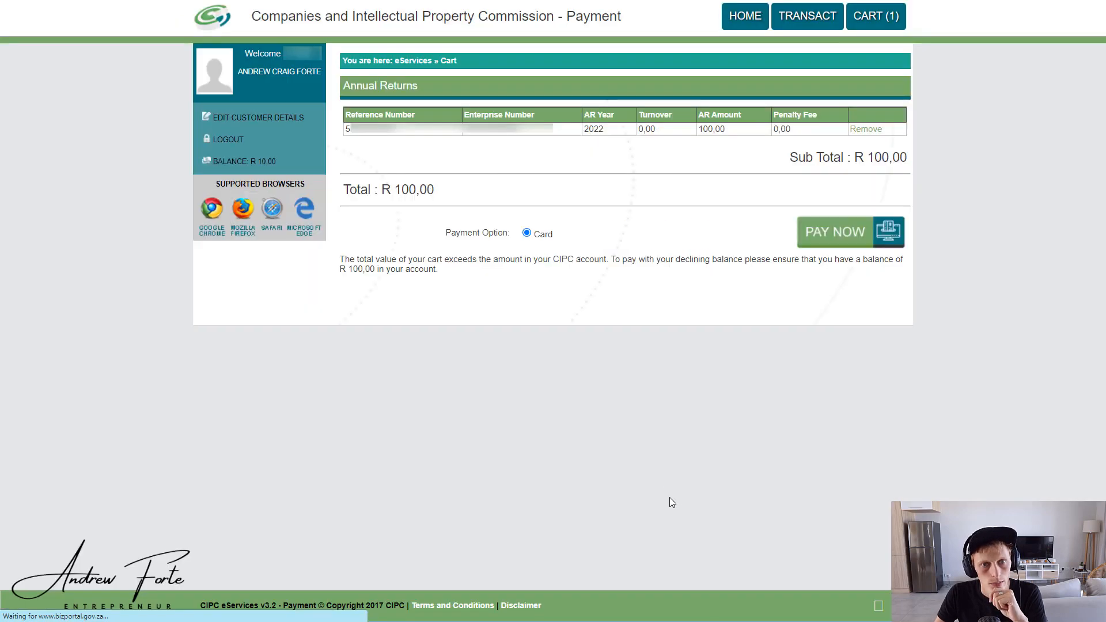
mouse_move(275, 160)
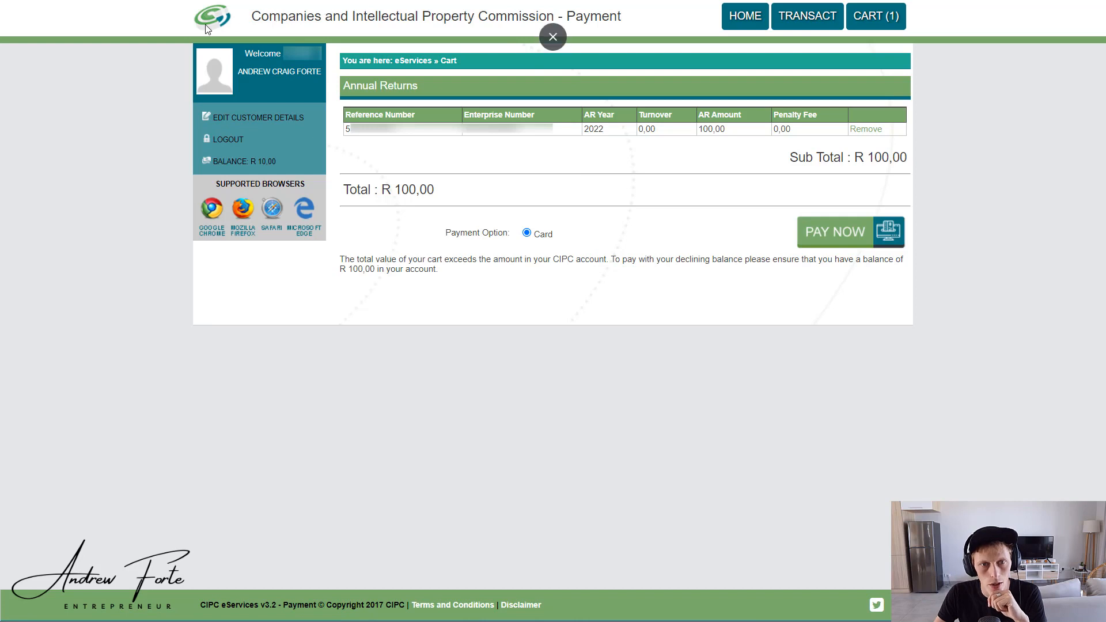
click(552, 35)
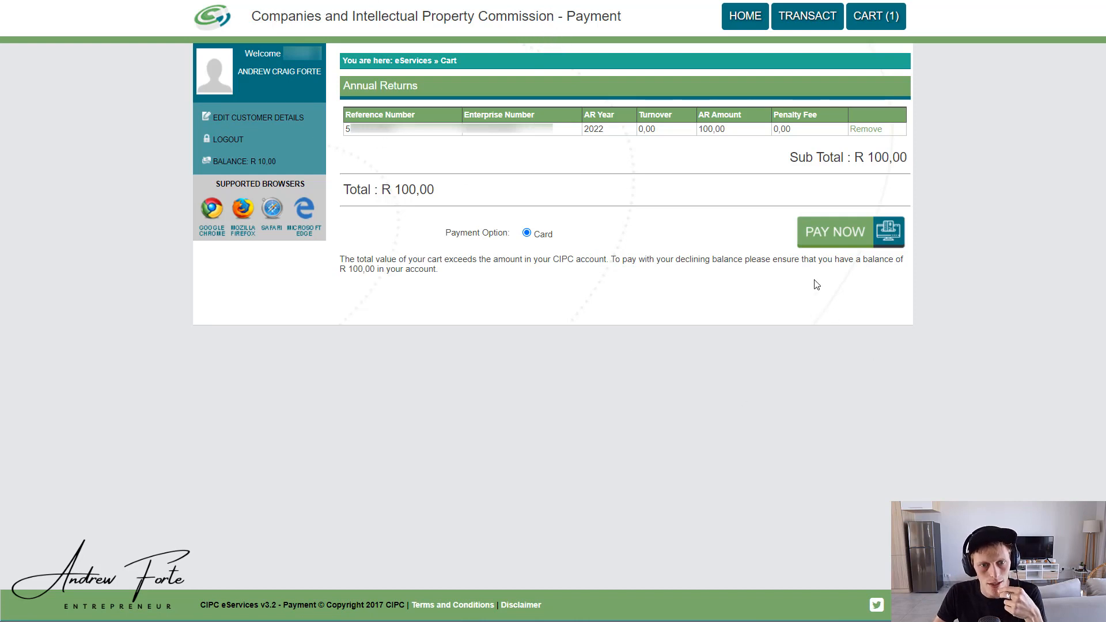
mouse_move(770, 297)
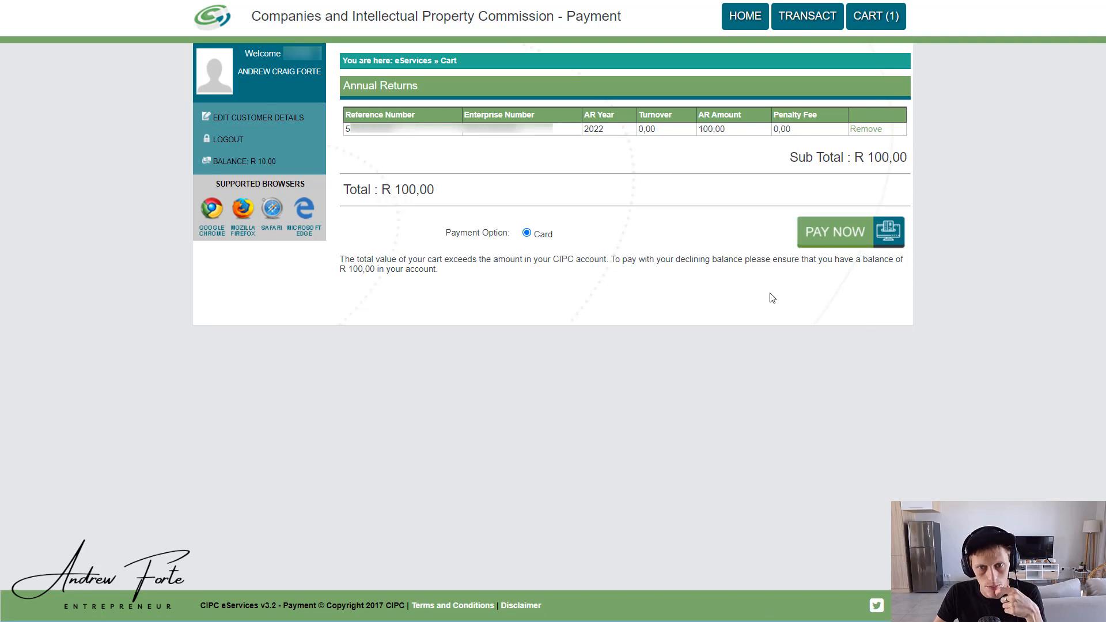
click(835, 232)
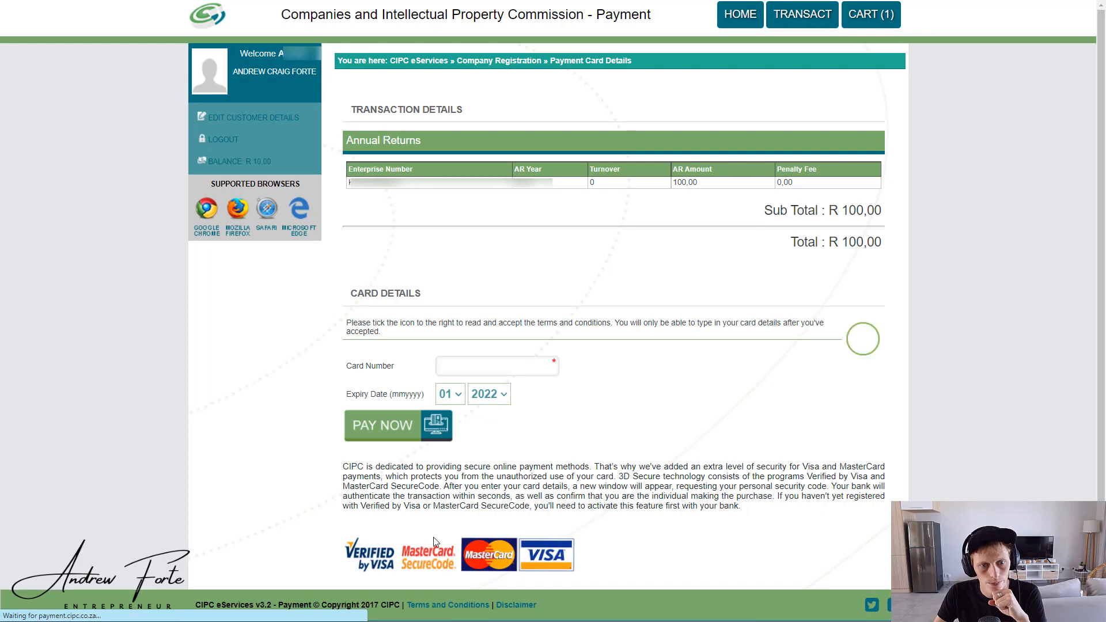
mouse_move(441, 380)
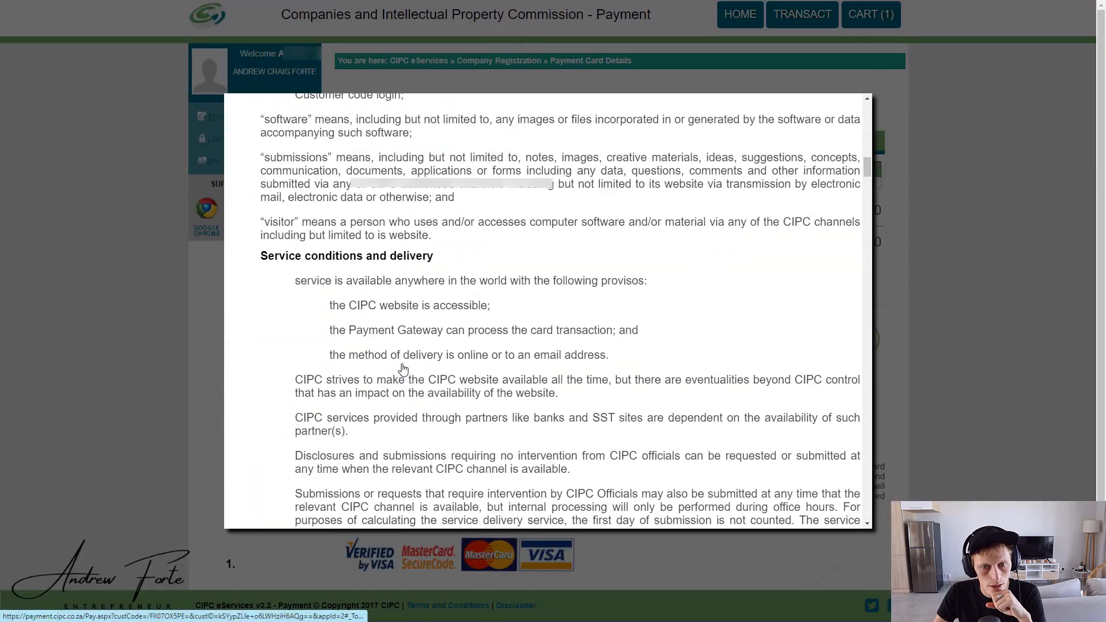
Accept the CIPC eServices payment terms and submit the R 100,00 card payment.
scroll(down, 3)
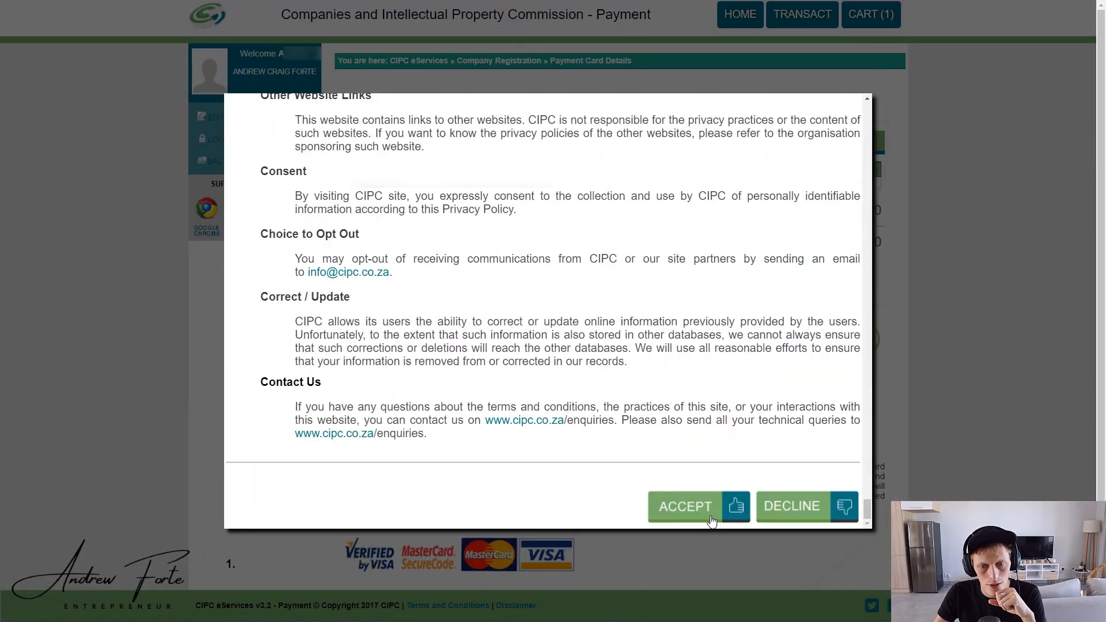
click(684, 506)
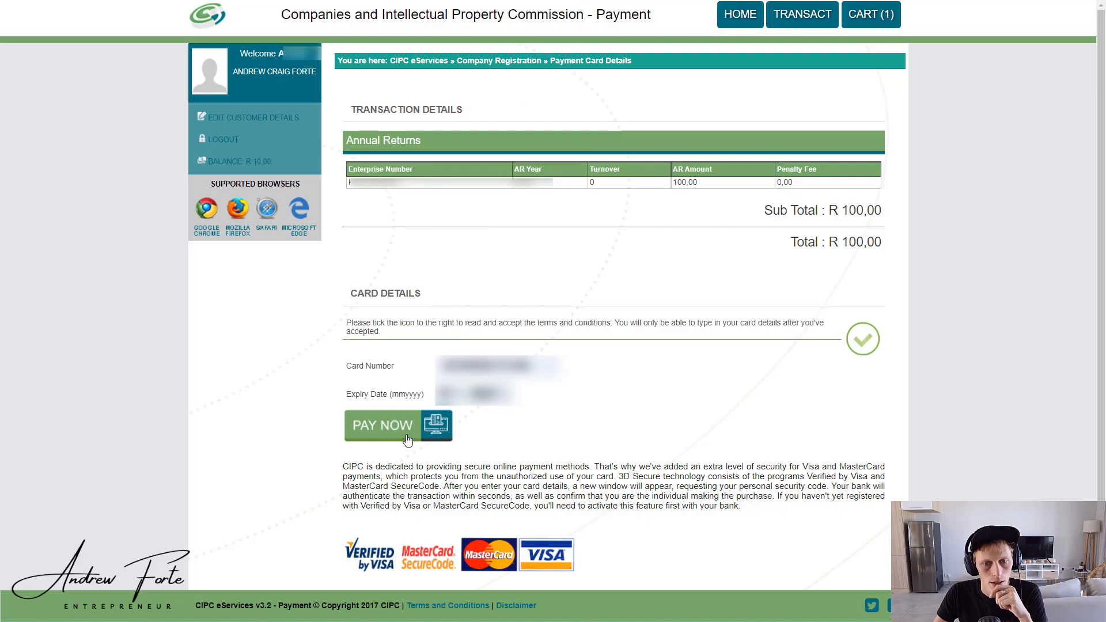
click(383, 425)
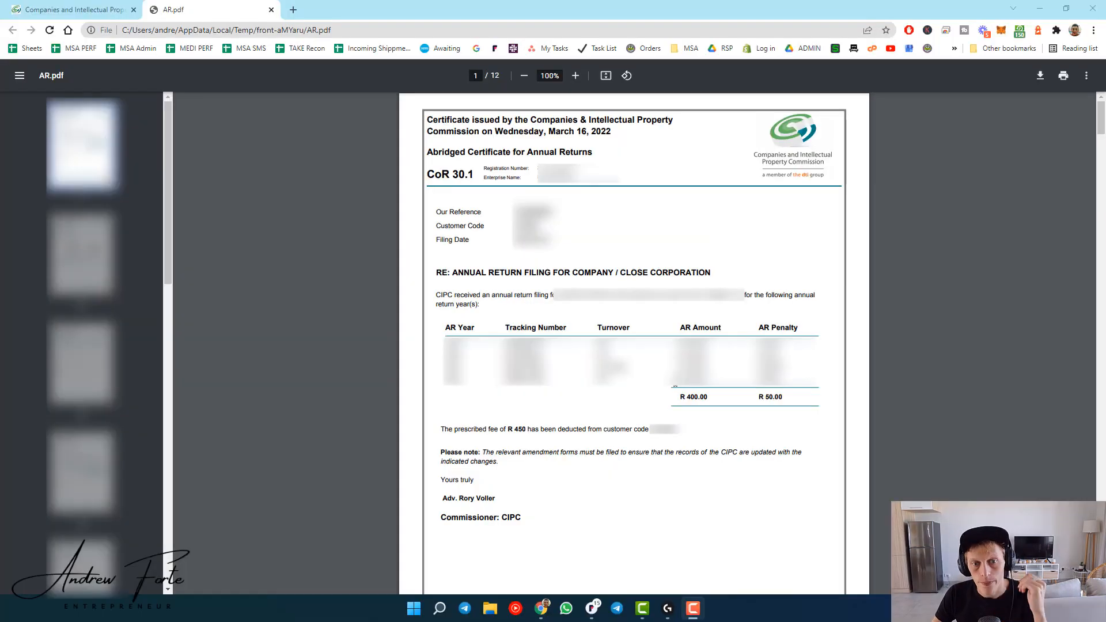
mouse_move(585, 391)
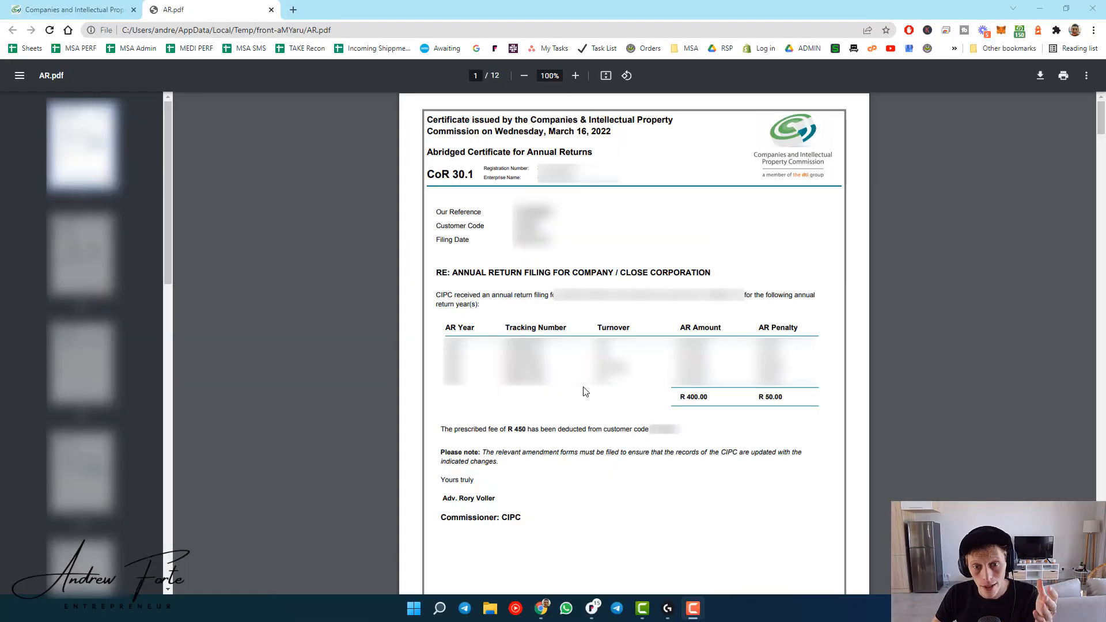